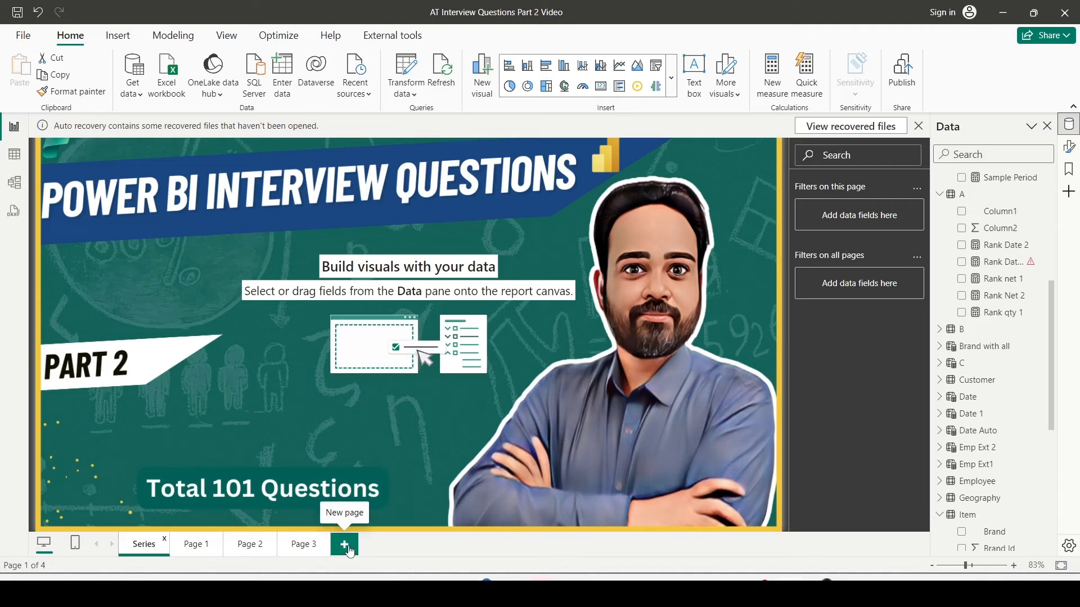
# Add blank report Page 4 and select the Measure table in the Data pane
pyautogui.click(344, 544)
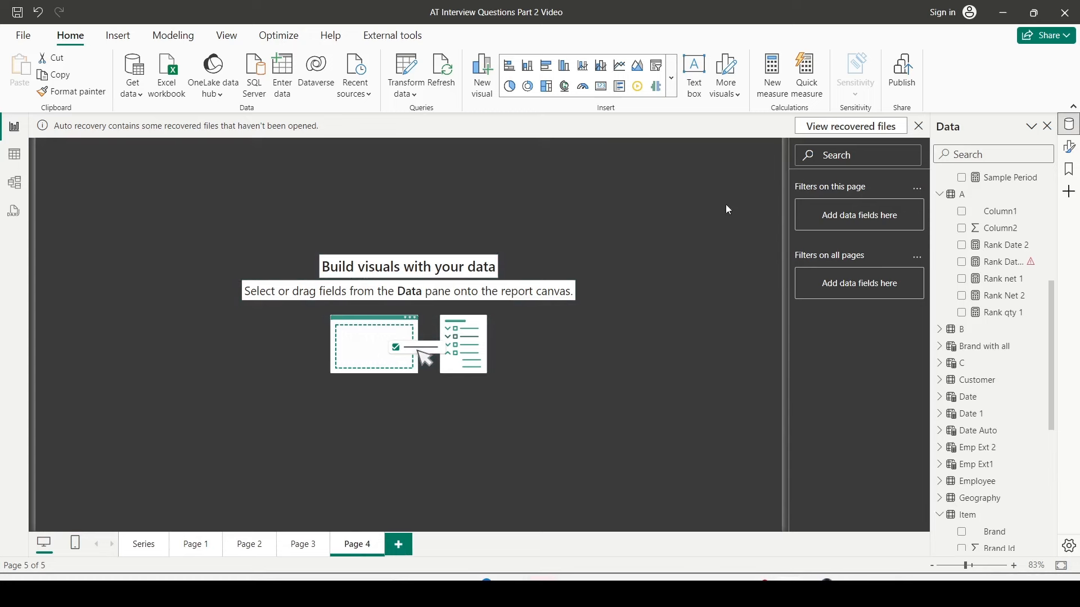
pyautogui.moveTo(424, 515)
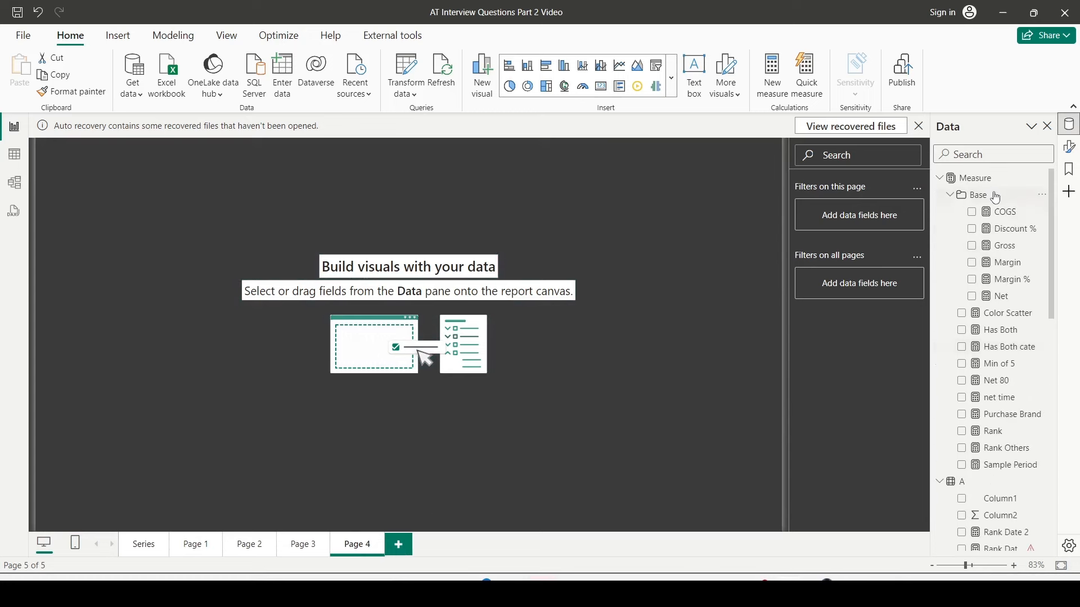
pyautogui.click(974, 178)
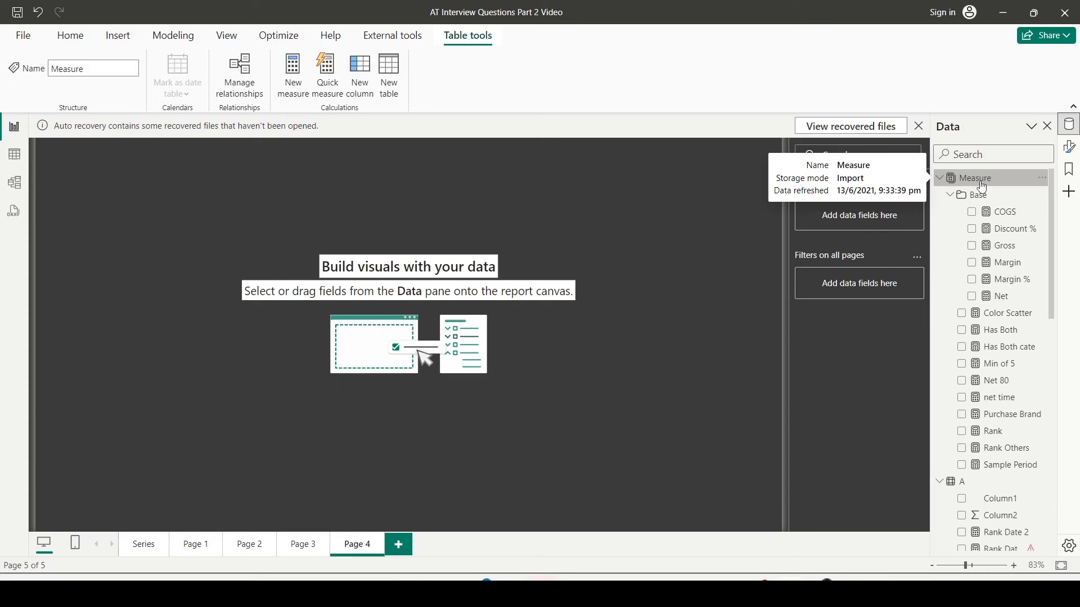
pyautogui.moveTo(725, 182)
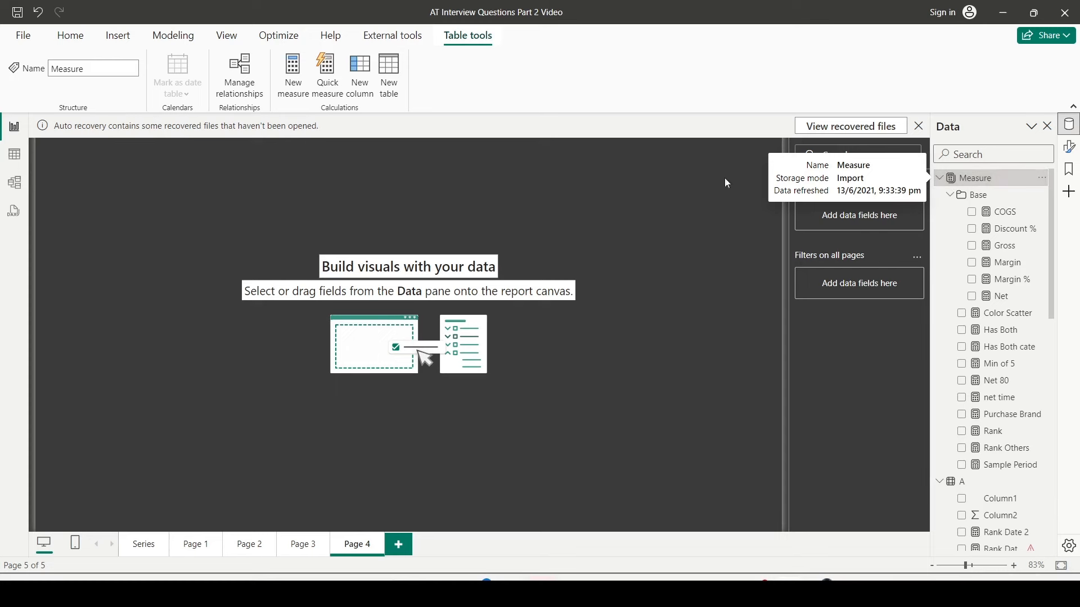
pyautogui.moveTo(325, 73)
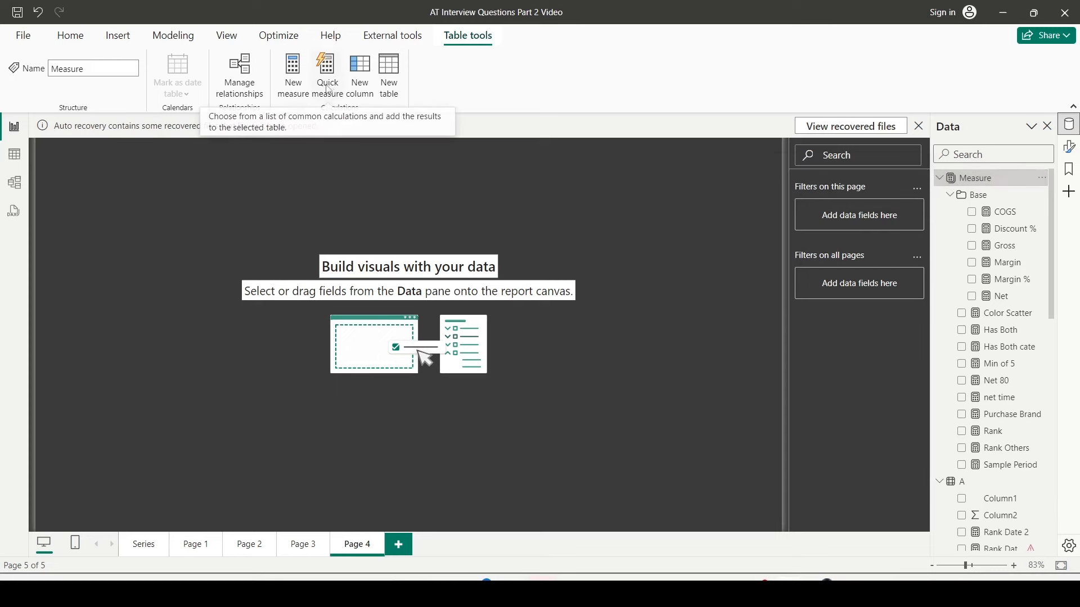
pyautogui.moveTo(290, 122)
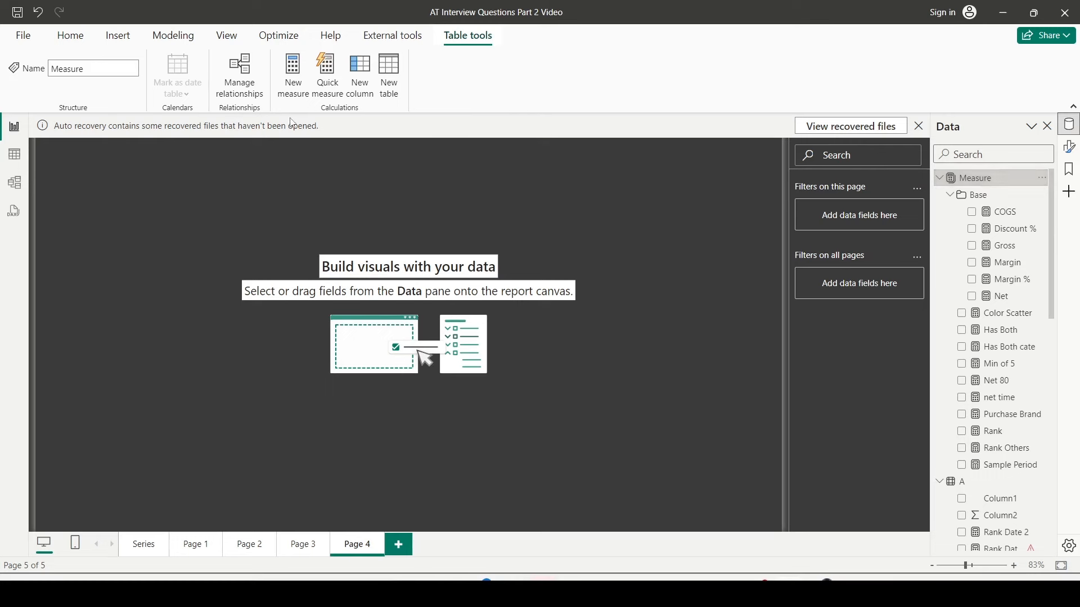
pyautogui.moveTo(291, 73)
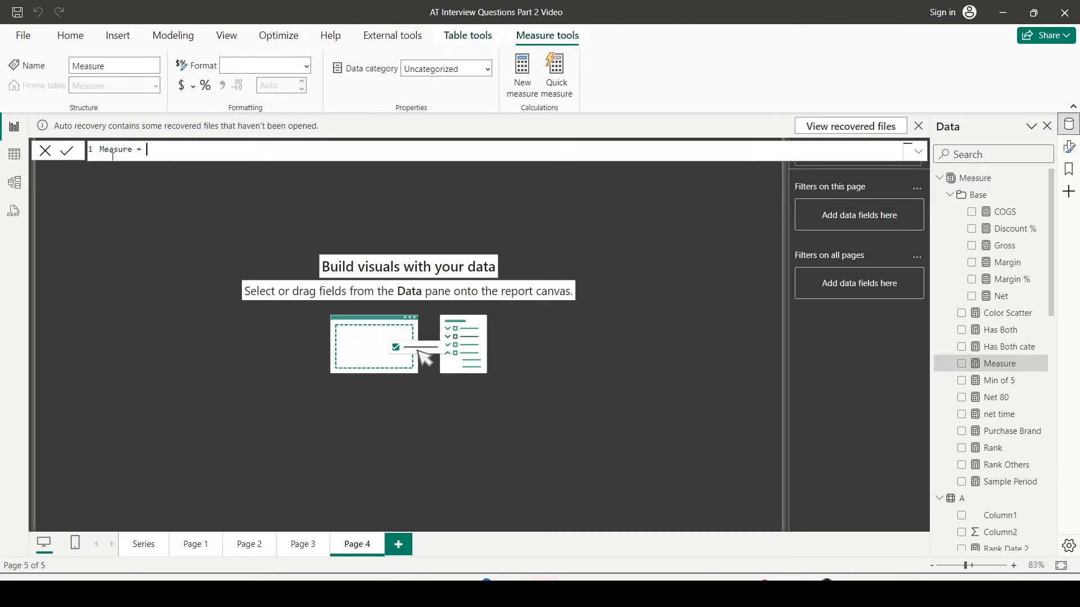
# Create the measure REPT 1 = REPT("ABC",5)
pyautogui.write('RE =')
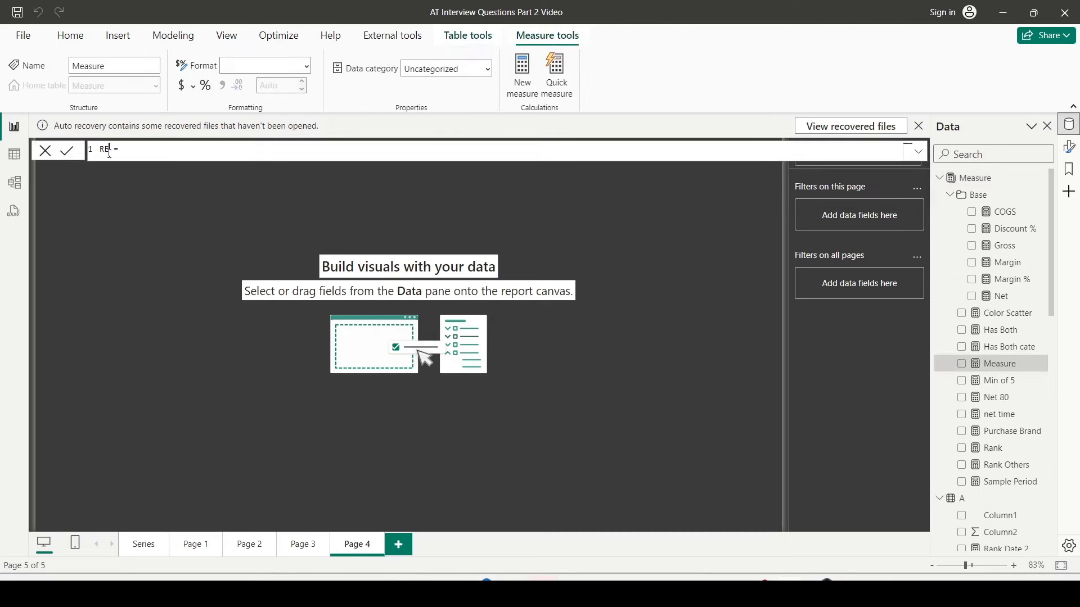
pyautogui.write('PT')
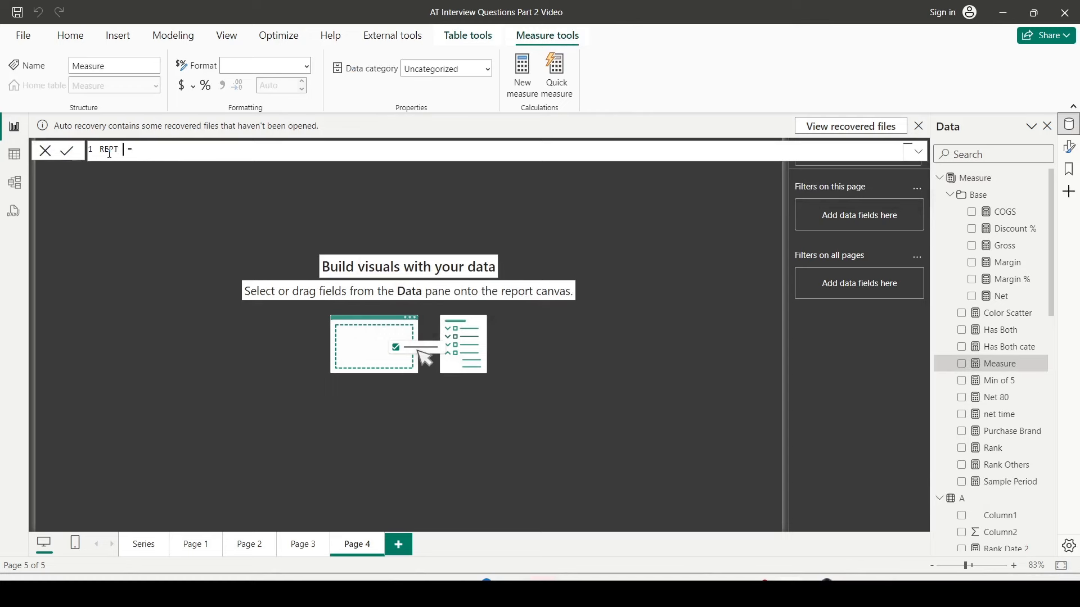
pyautogui.write('1 = REPT(')
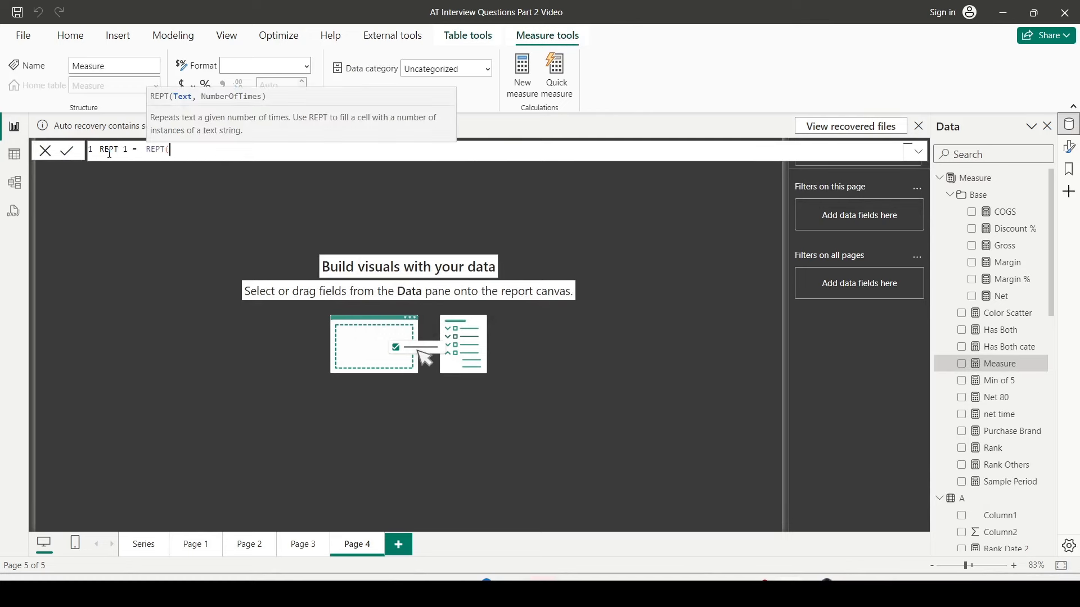
pyautogui.write('"')
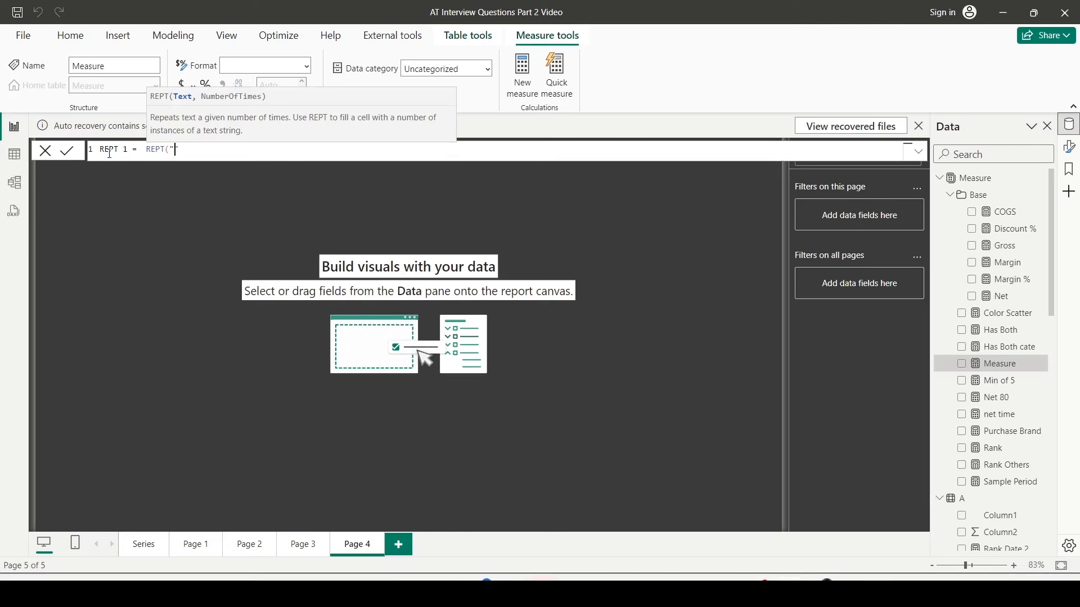
pyautogui.write('ABC"')
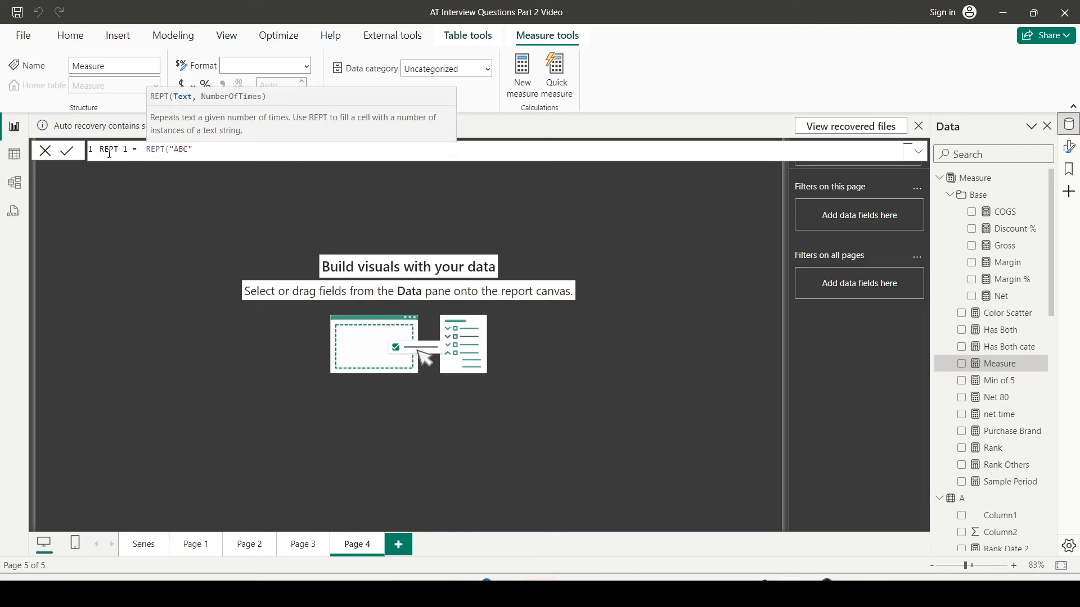
pyautogui.write(',')
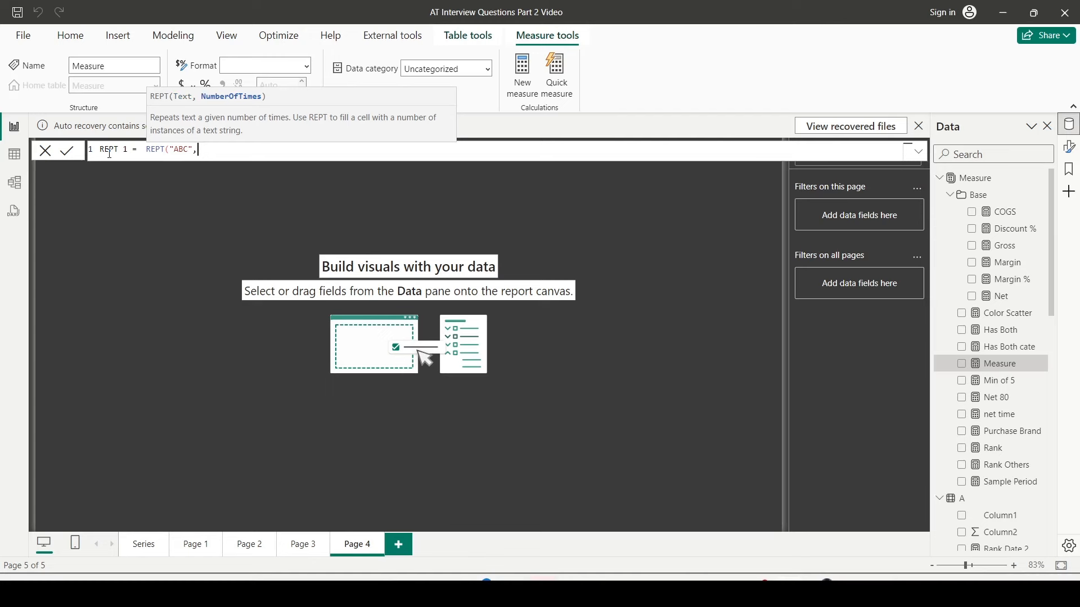
pyautogui.write('5)')
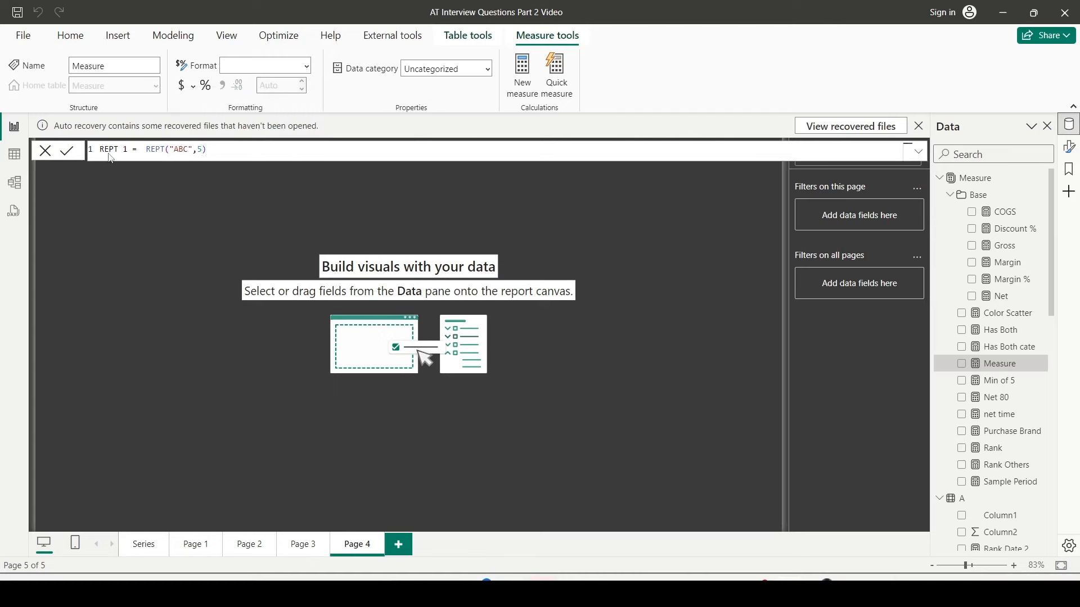
pyautogui.click(68, 150)
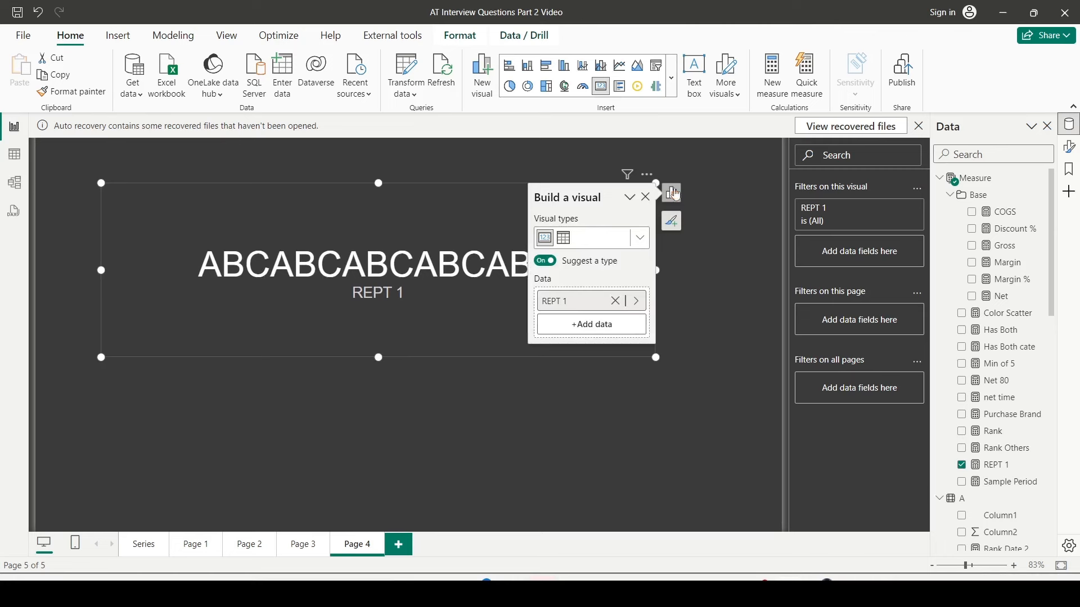
# Deselect the REPT 1 card showing ABCABCABCABCABC, then review its formula without changes
pyautogui.click(645, 197)
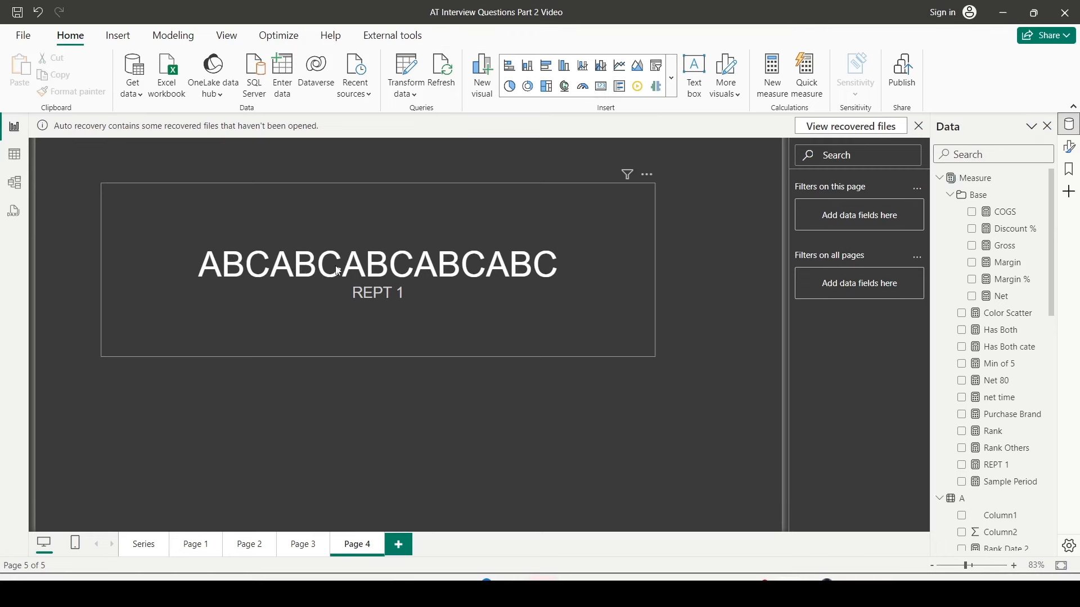
pyautogui.moveTo(540, 298)
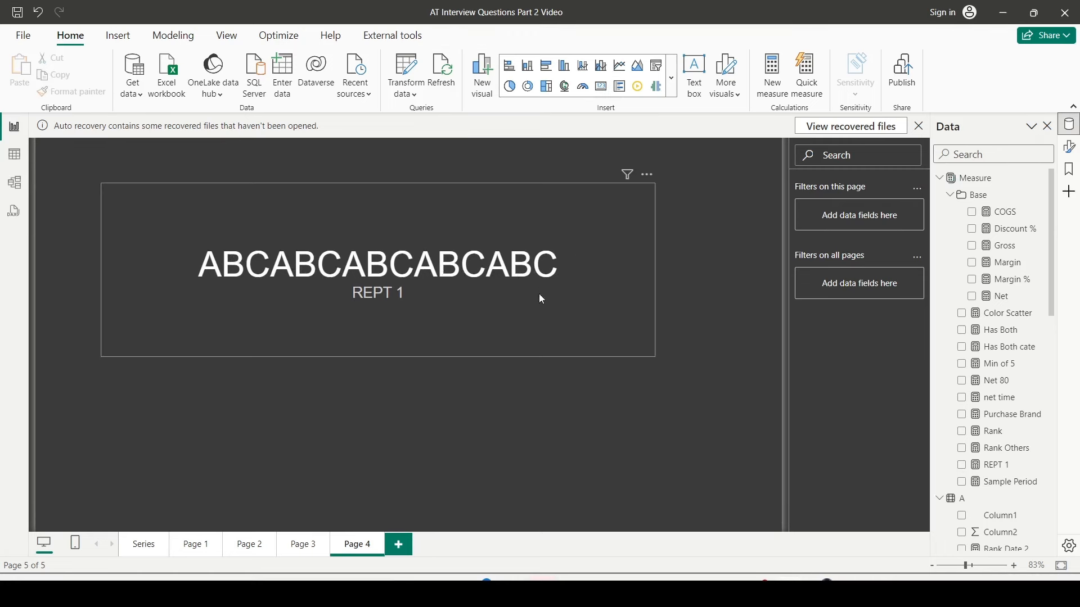
pyautogui.moveTo(540, 317)
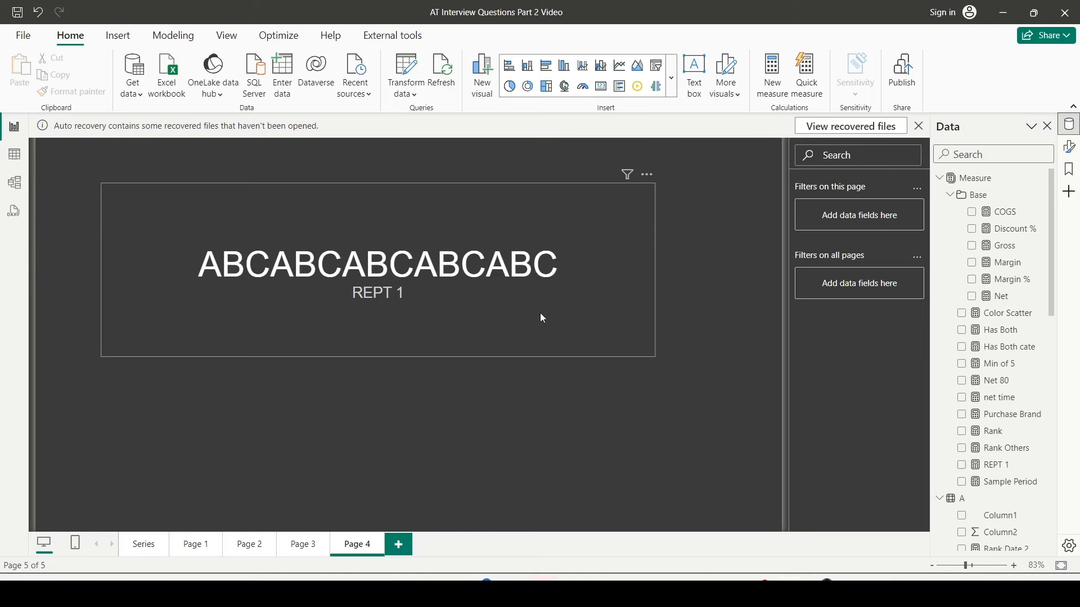
pyautogui.click(377, 269)
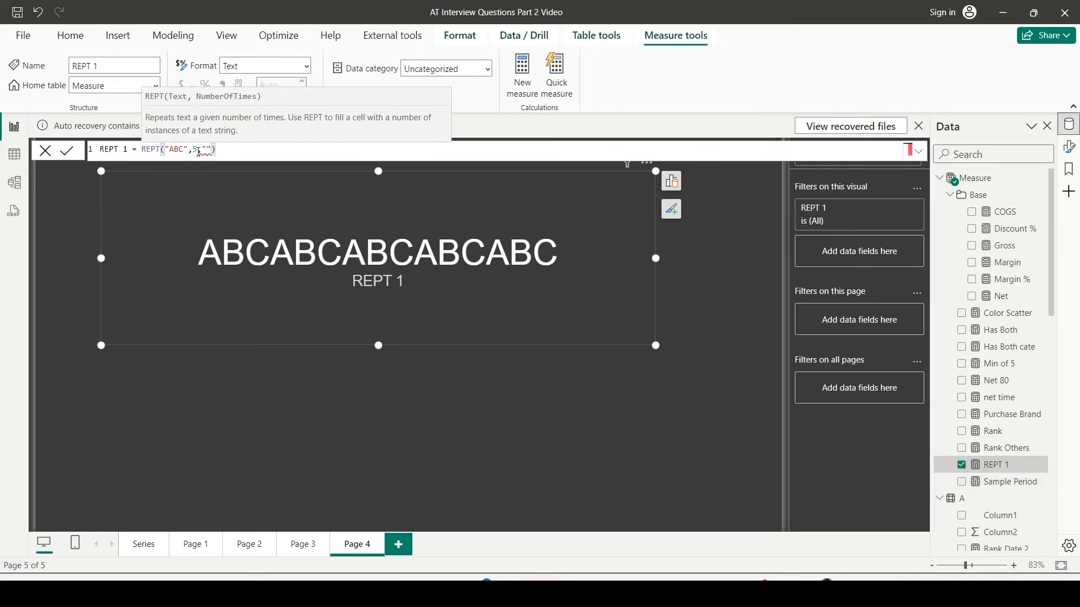
pyautogui.press('Backspace')
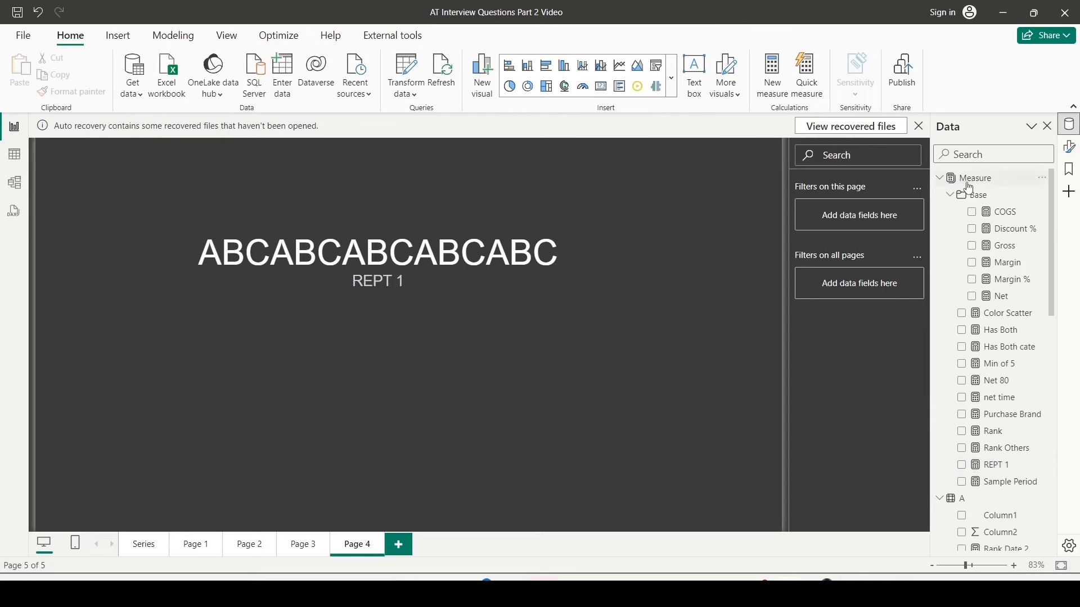
pyautogui.moveTo(771, 74)
pyautogui.write('REPT 2 =')
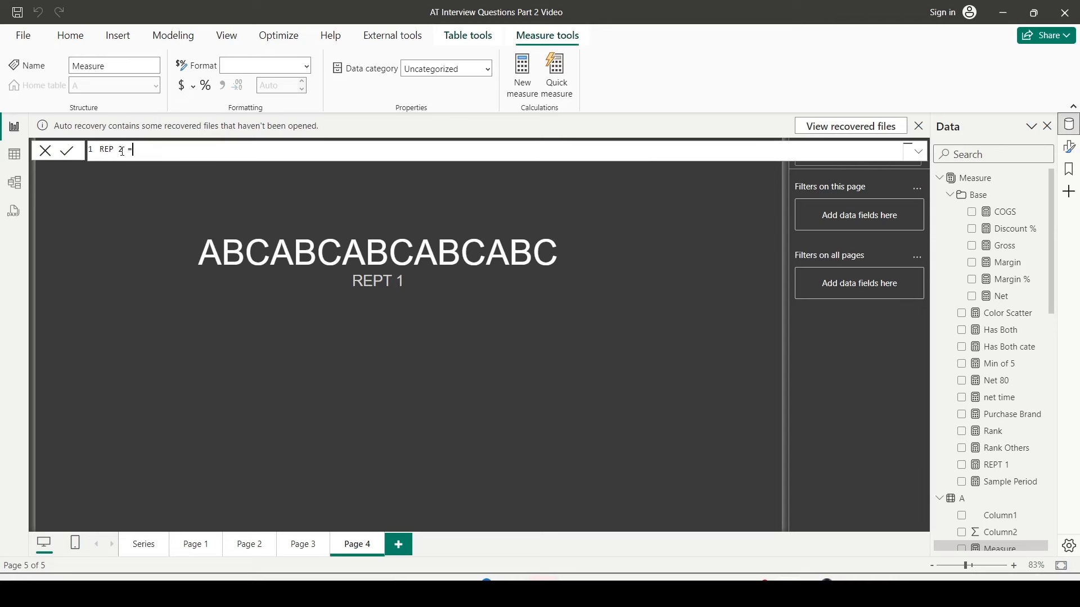
# Type REP 2 = CONCATENATEX(GENERATESERIES(1,5),"ABC", with a comma separator so far
pyautogui.write('con')
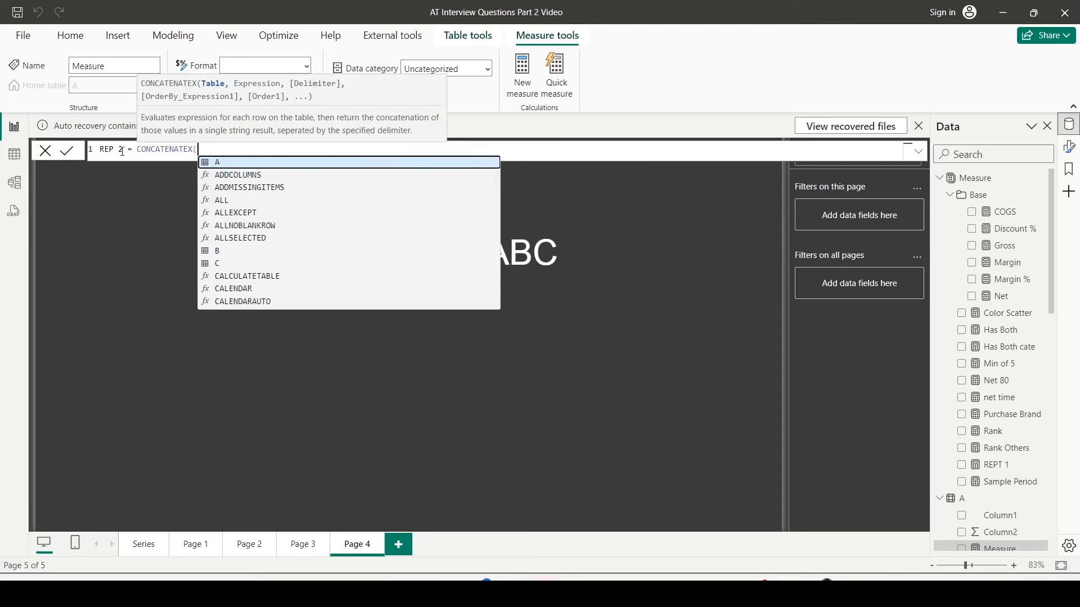
pyautogui.write('gen')
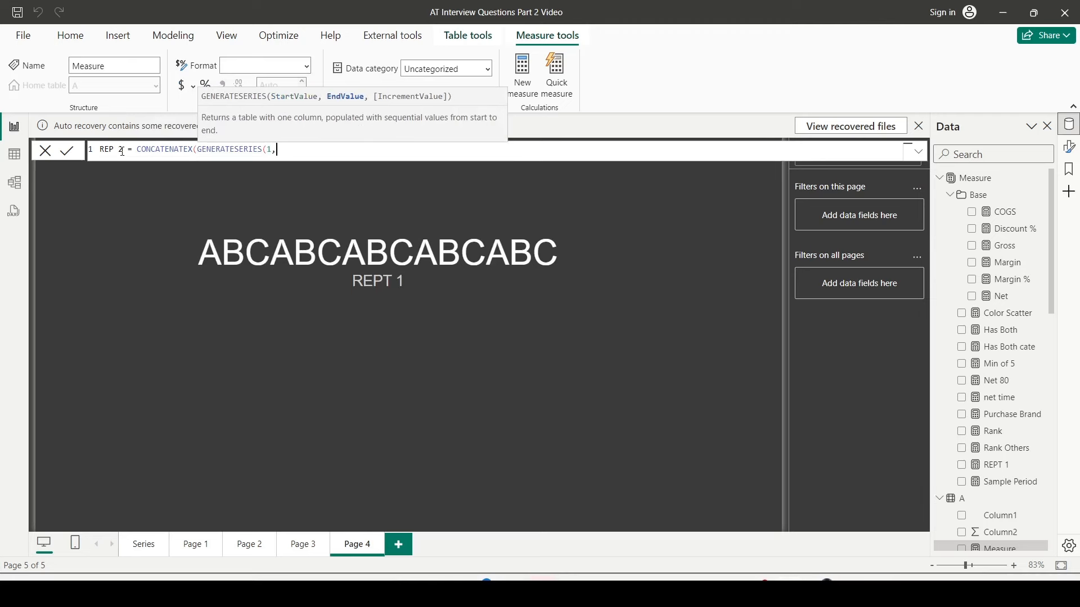
pyautogui.write('5')
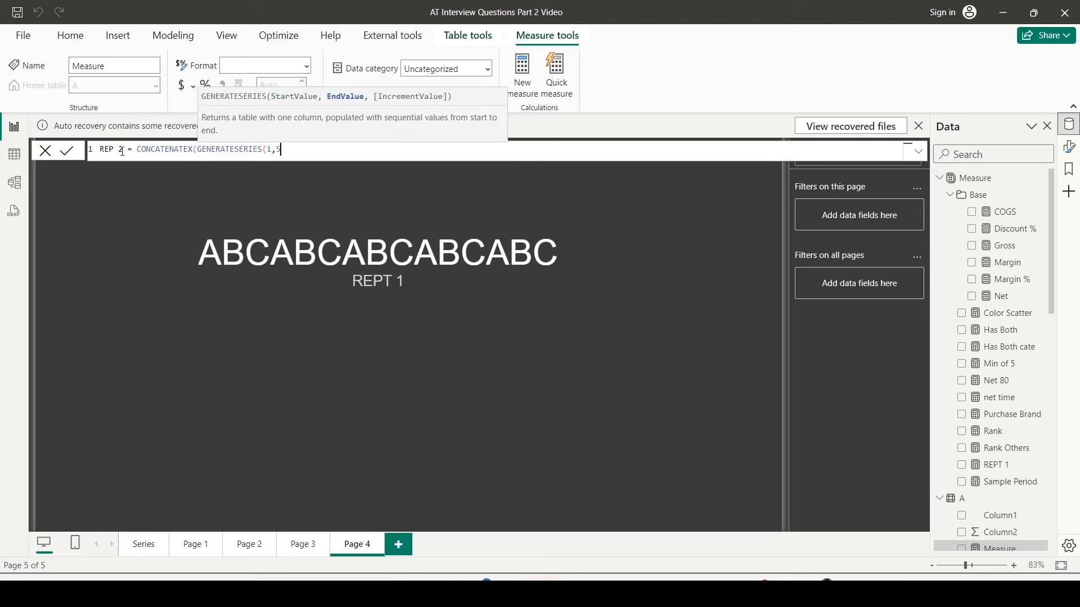
pyautogui.write(')')
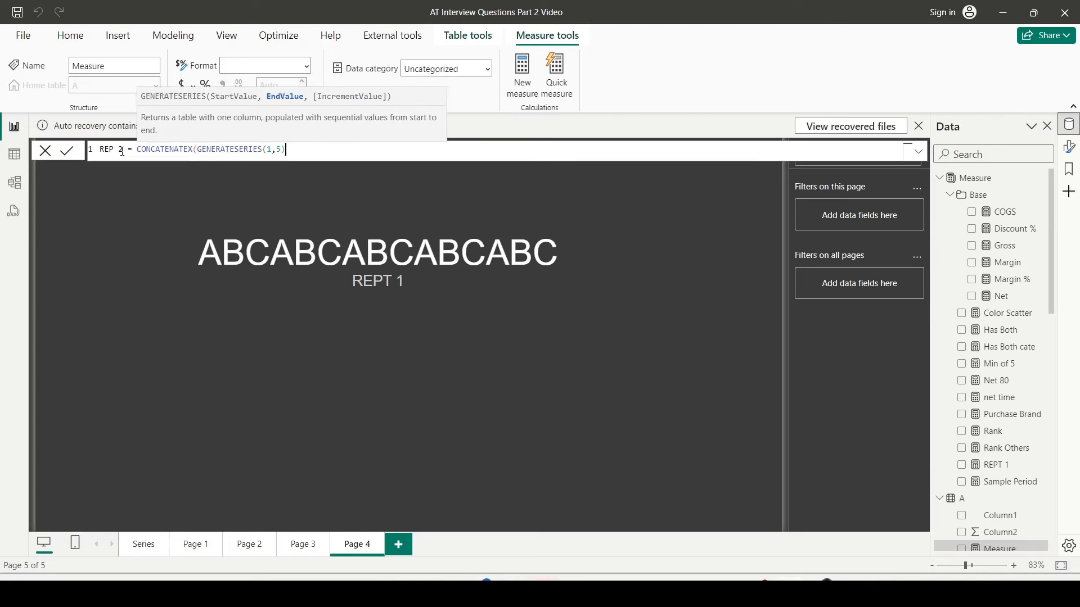
pyautogui.write(',""')
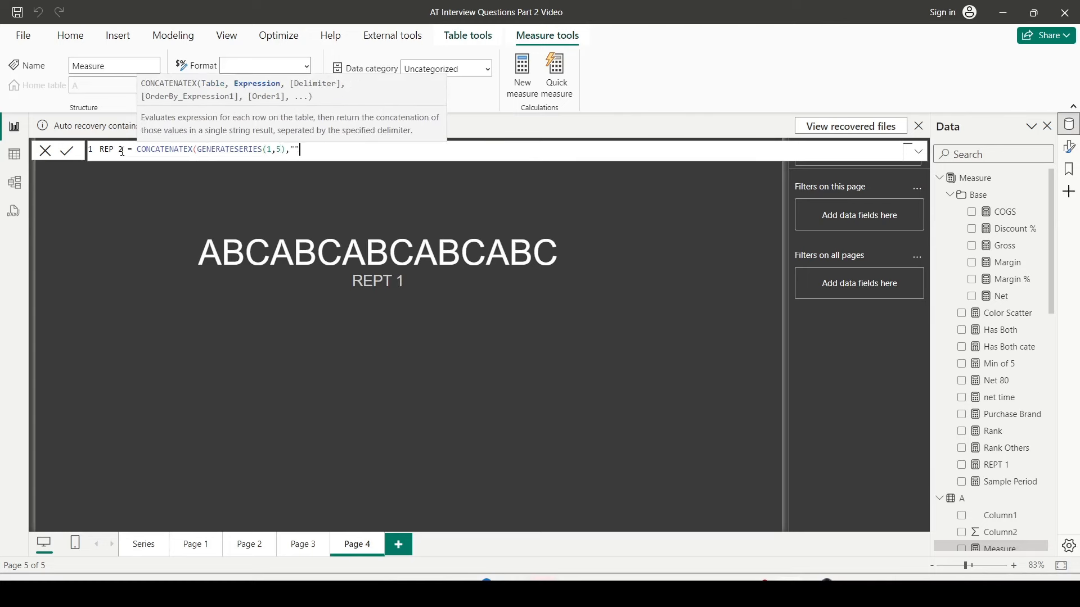
pyautogui.write('ABC')
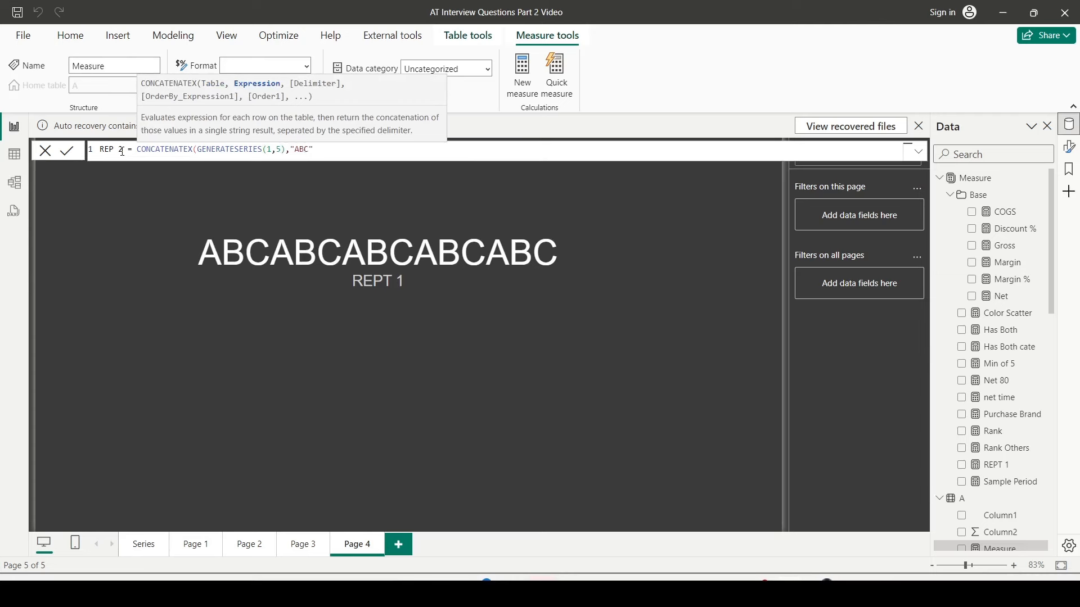
pyautogui.write(', ",')
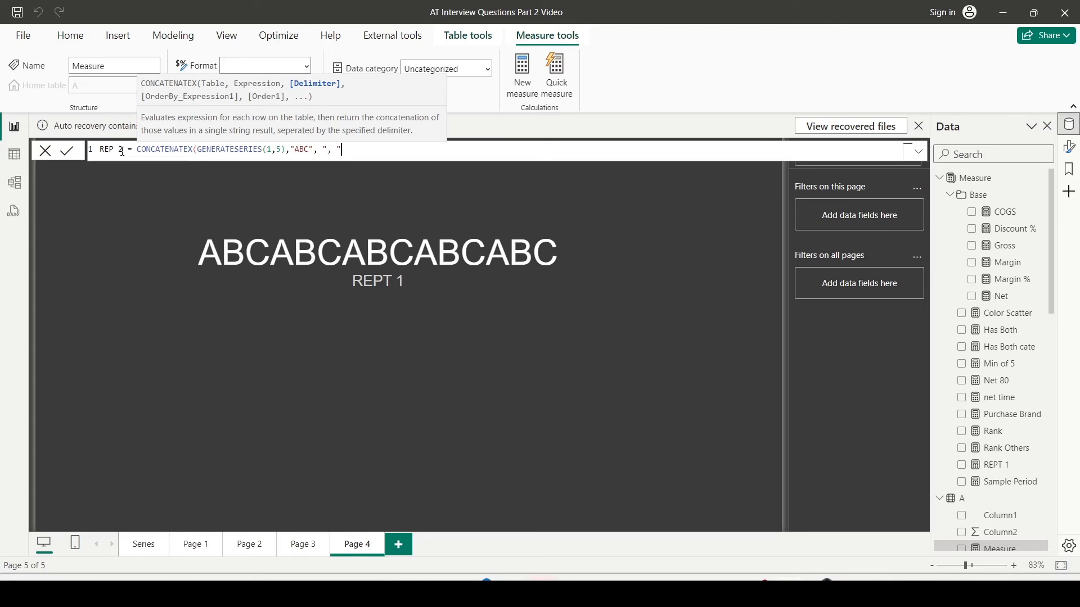
# Close and commit the REPT 2 formula, then dismiss the suggestions on its ABC, ABC card
pyautogui.write(')')
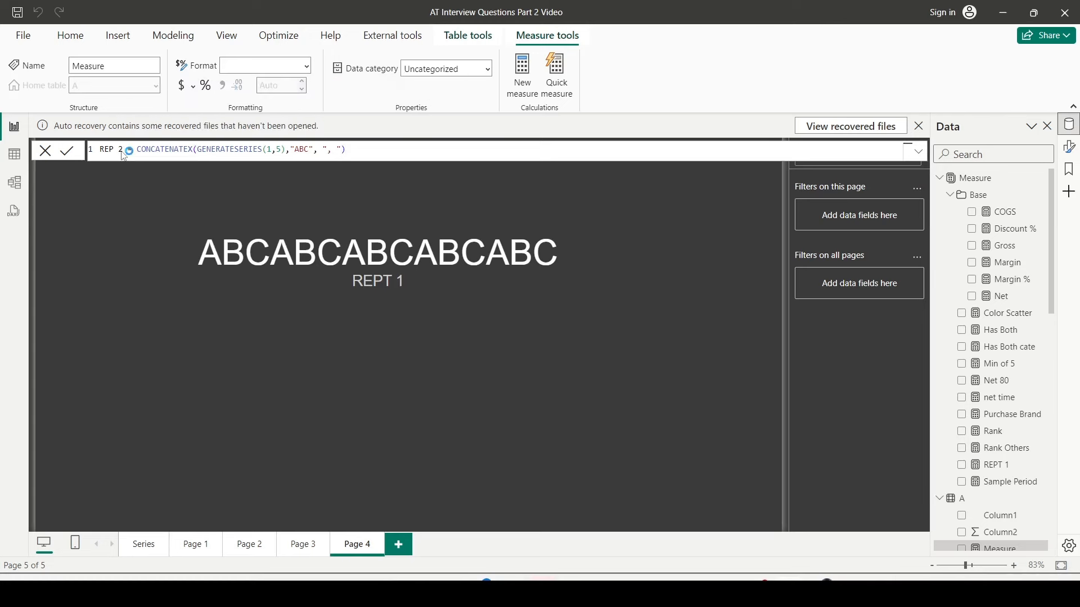
pyautogui.click(67, 150)
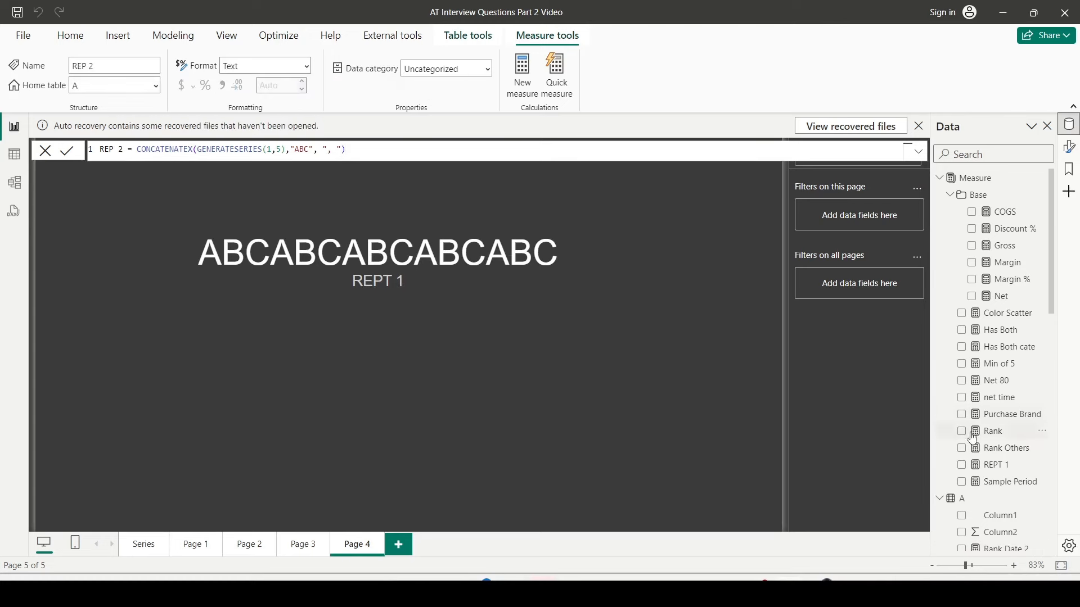
pyautogui.moveTo(992, 414)
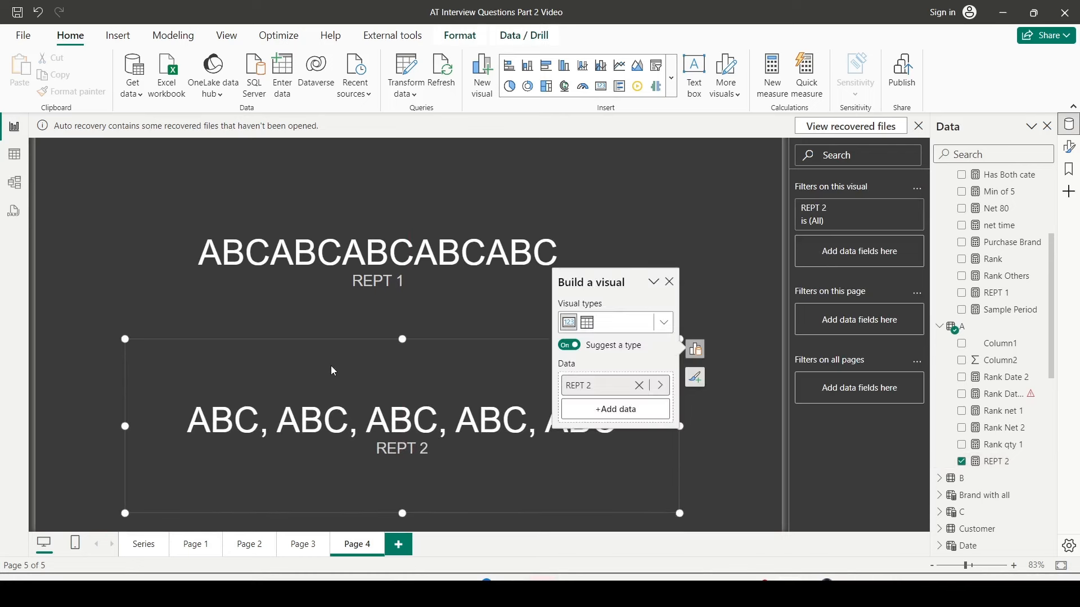
pyautogui.moveTo(671, 288)
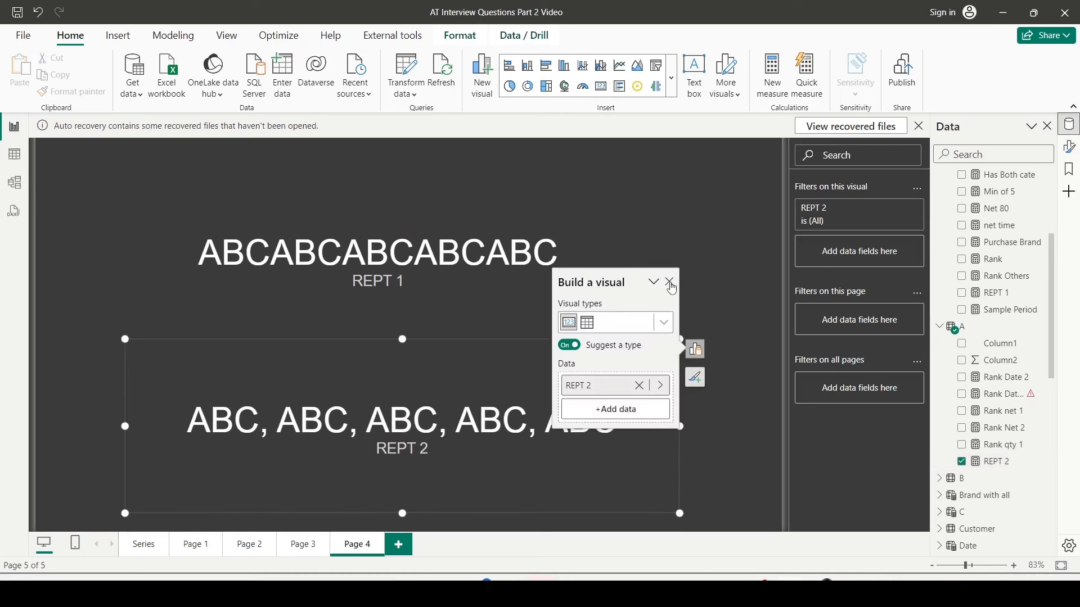
pyautogui.click(668, 282)
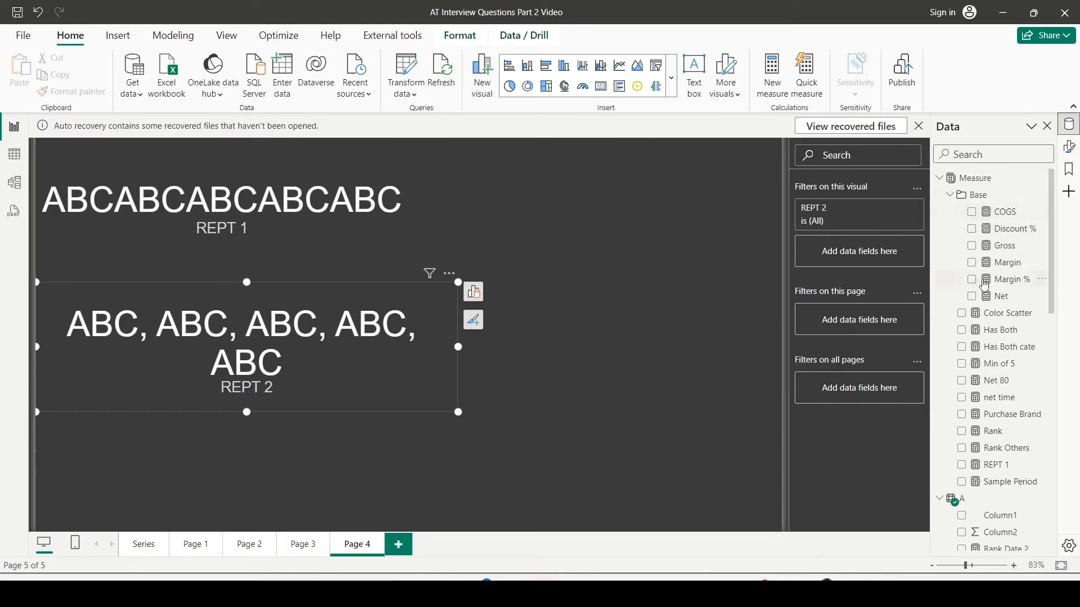
# Add a Net card and write the measure REPT 3 = REPT([Net],3)
pyautogui.click(972, 296)
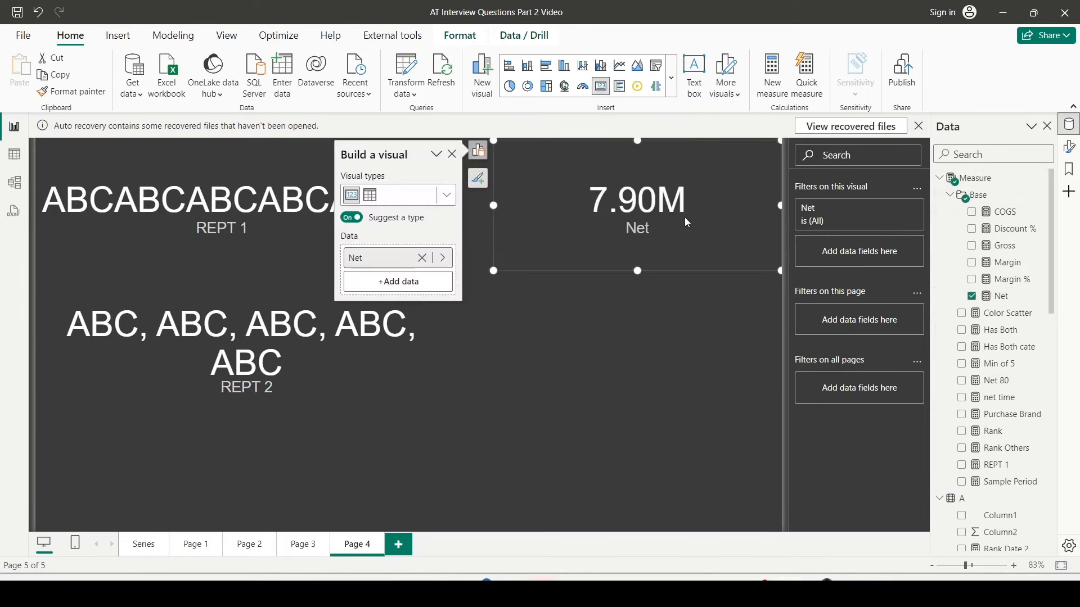
pyautogui.moveTo(665, 373)
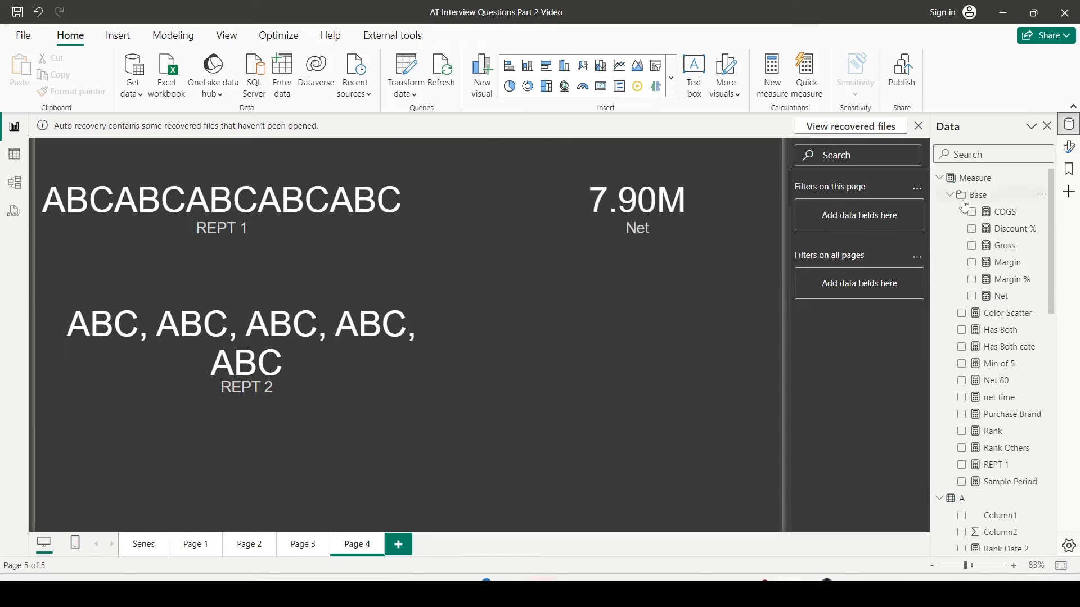
pyautogui.moveTo(771, 76)
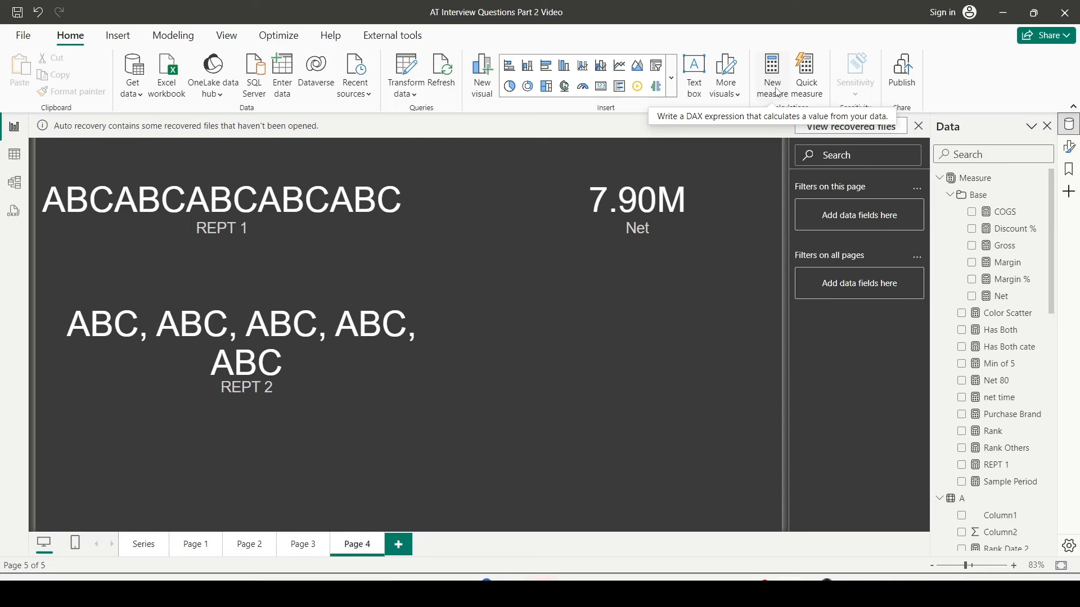
pyautogui.click(772, 75)
pyautogui.write('REPT 3 =')
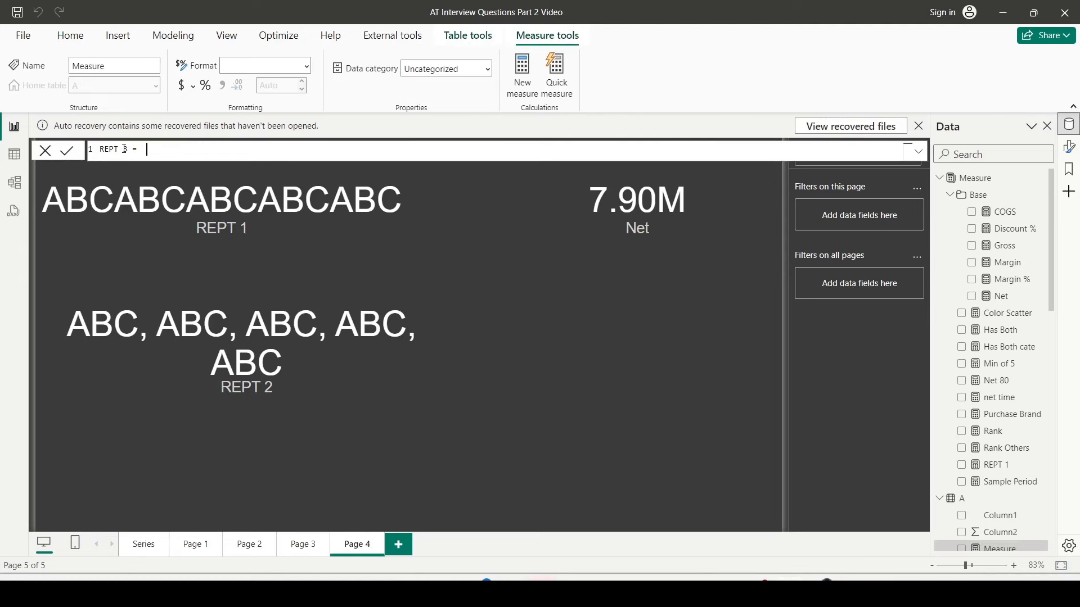
pyautogui.write('rep')
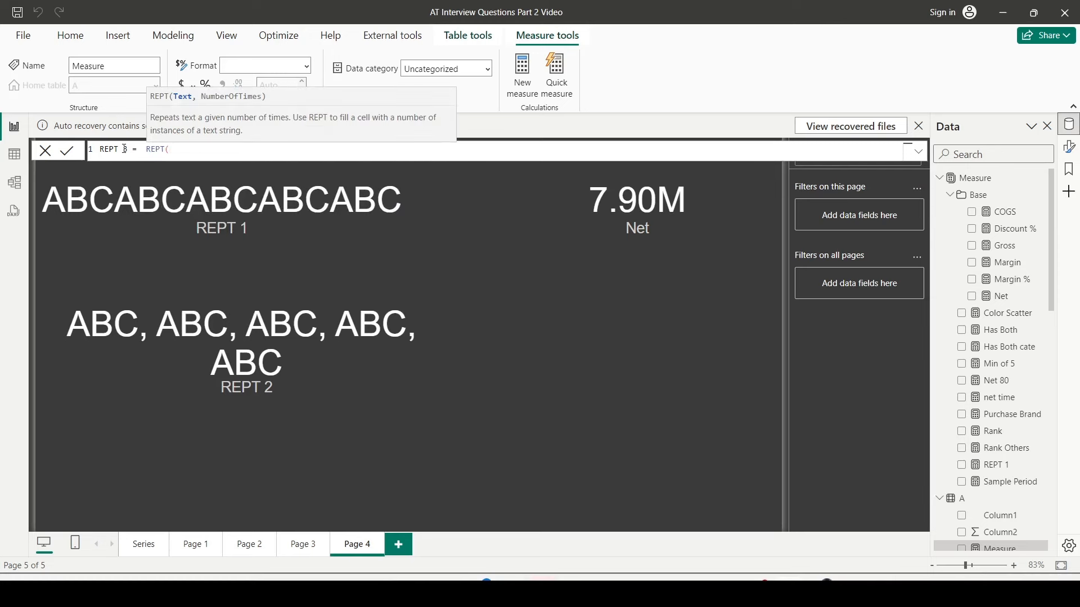
pyautogui.write('[Net')
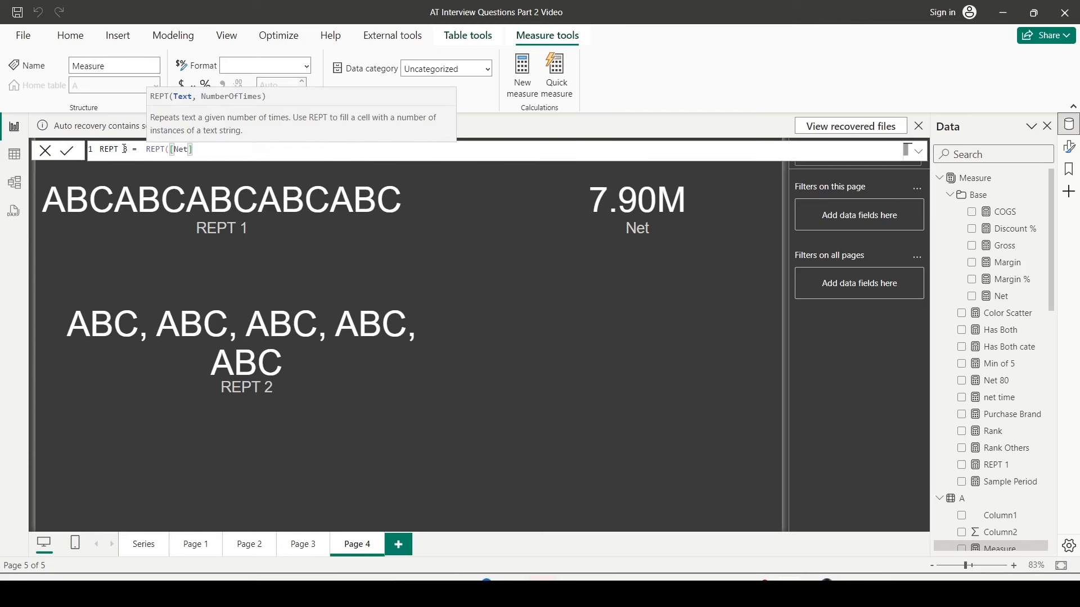
pyautogui.write(',')
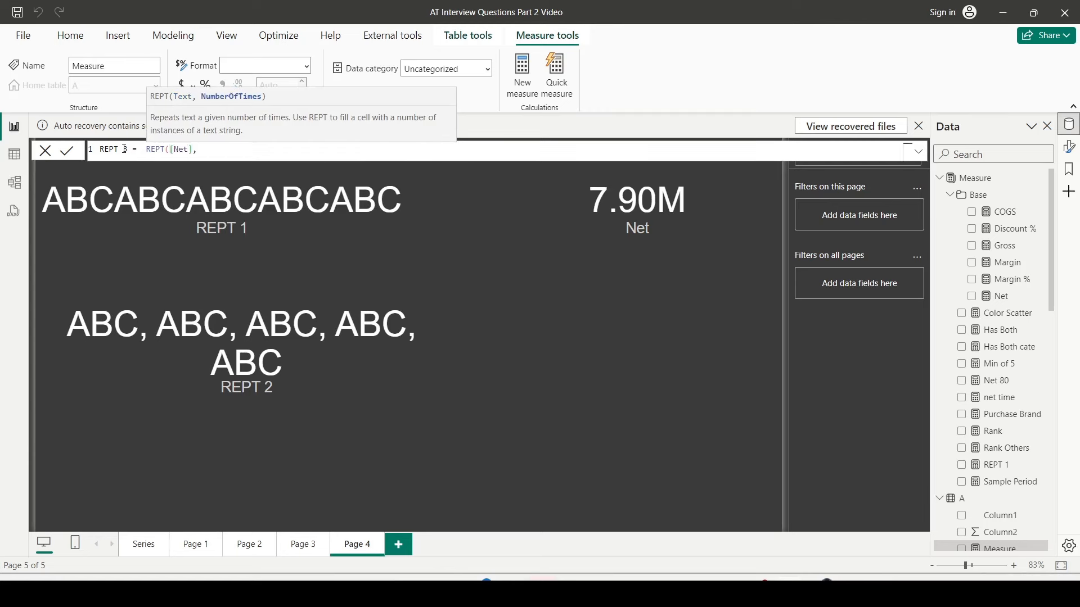
pyautogui.write('3)')
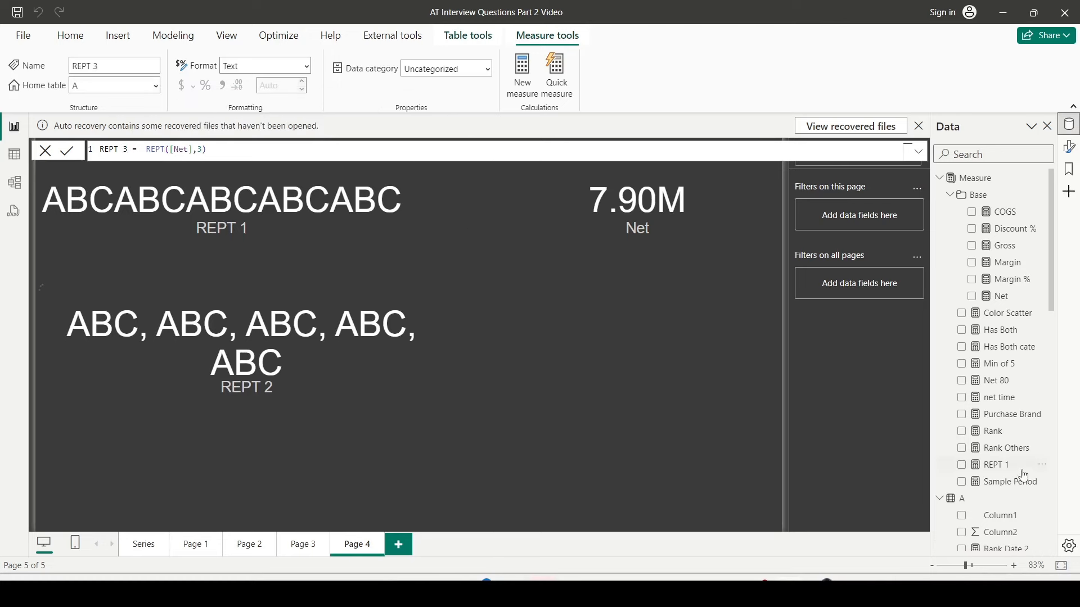
pyautogui.scroll(-3)
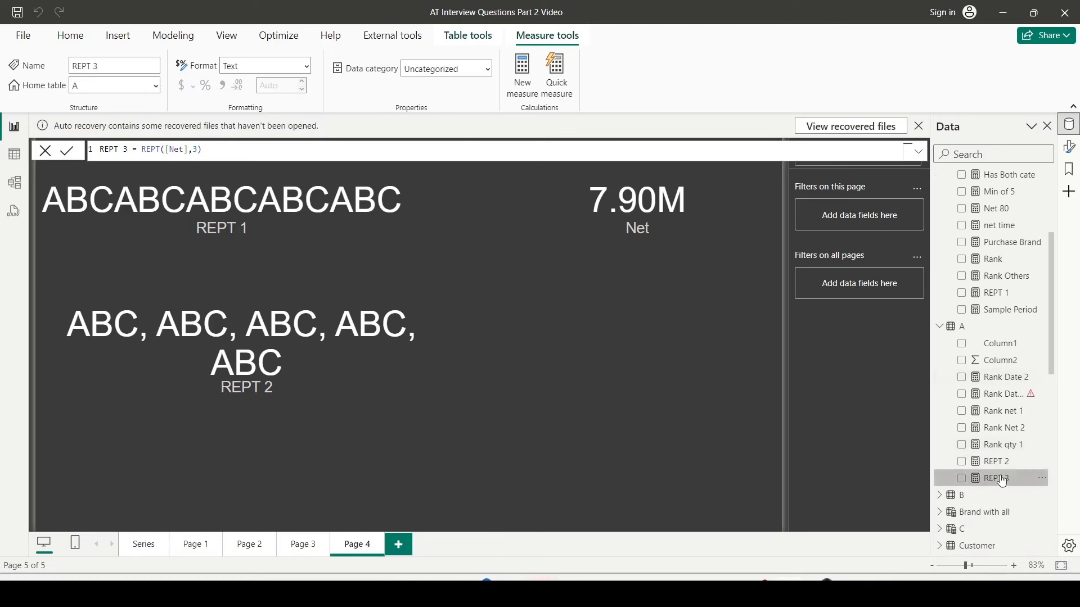
# Add a REPT 3 card and edit its formula to REPT(FORMAT([Net], "#,###.0") & " ",3)
pyautogui.click(963, 478)
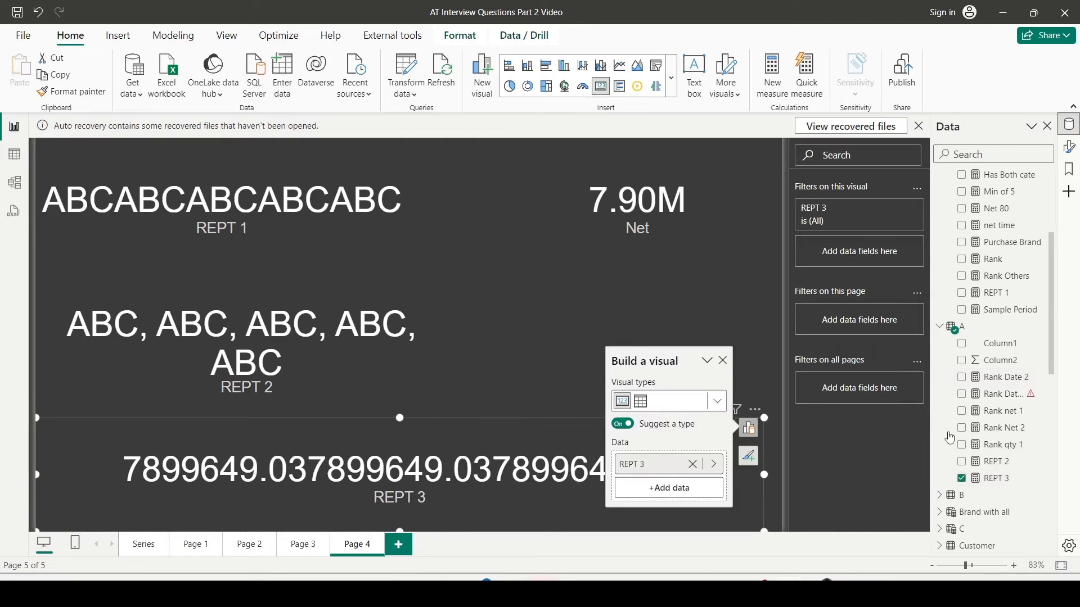
pyautogui.click(997, 478)
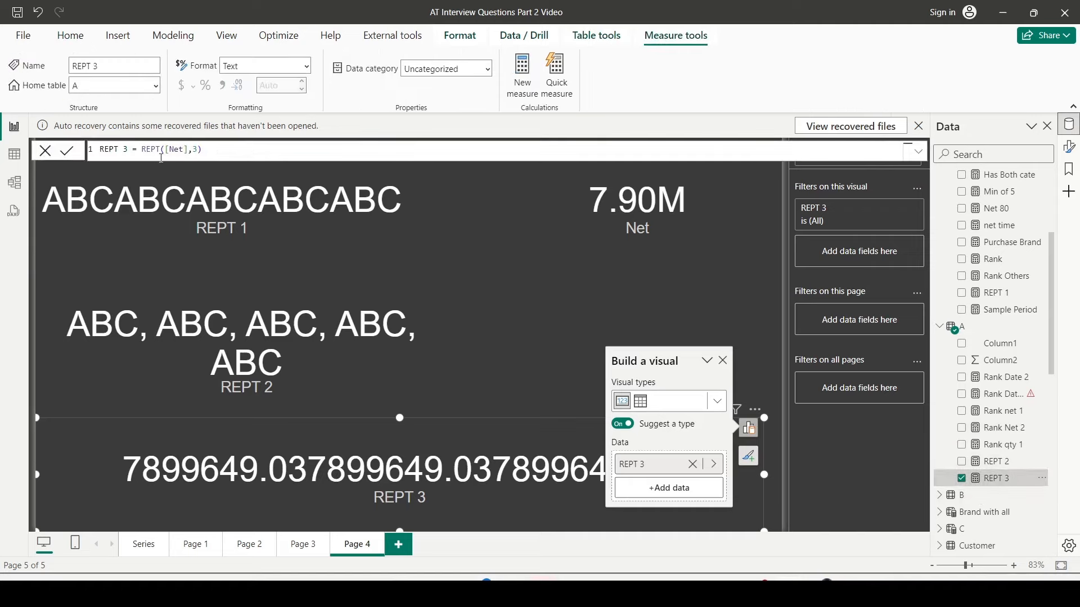
pyautogui.write('form')
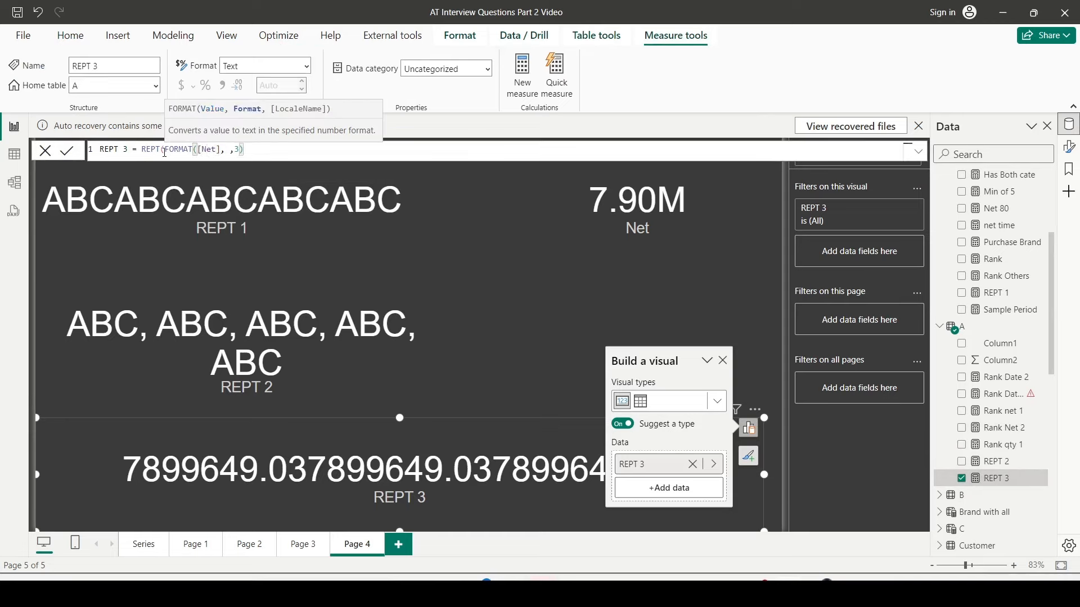
pyautogui.write('"#')
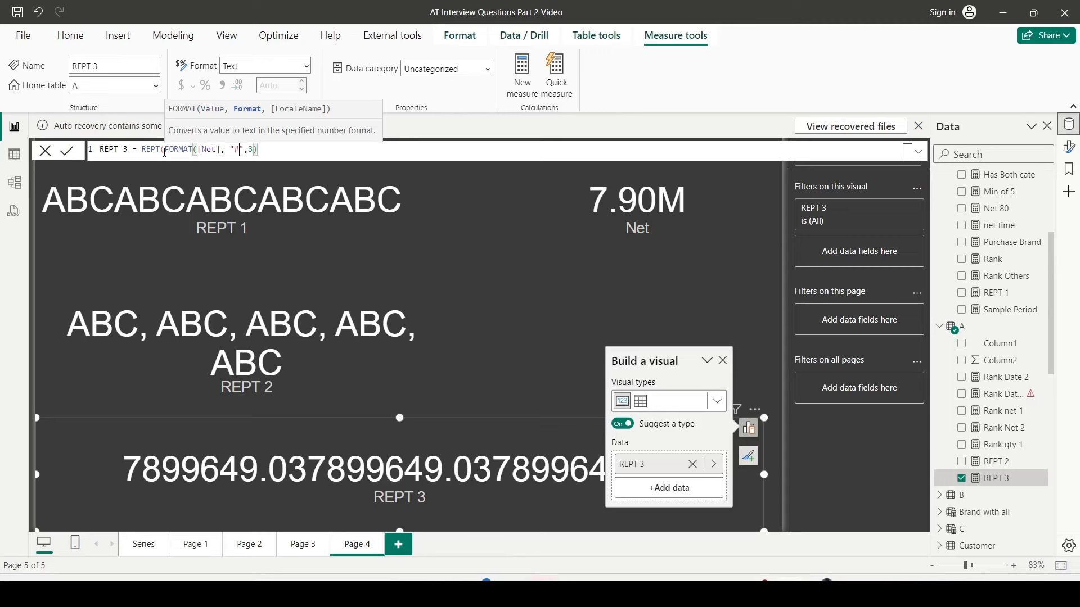
pyautogui.write(',#')
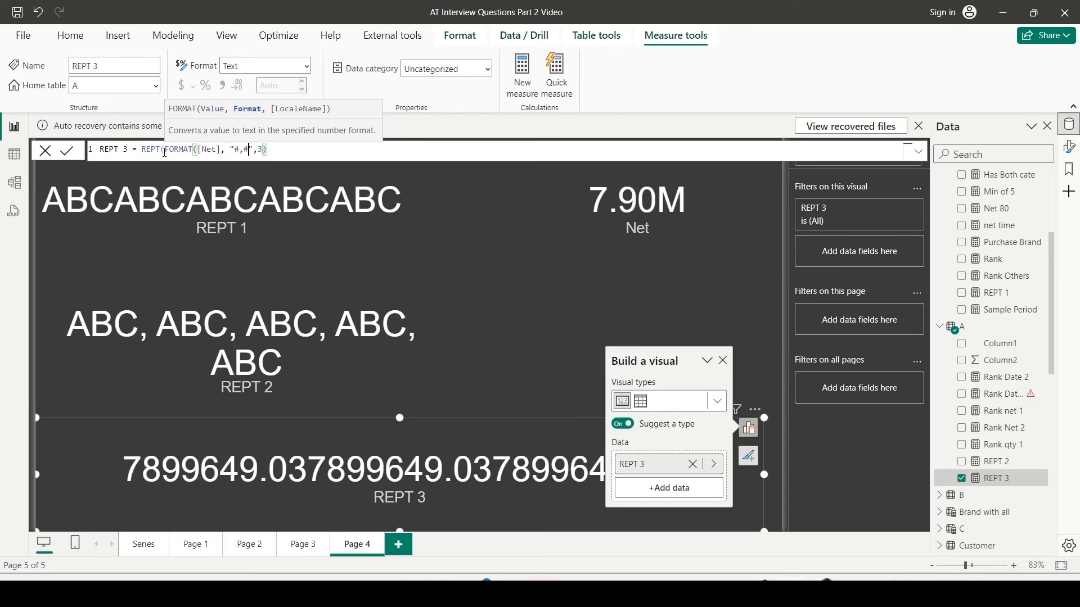
pyautogui.write('##.')
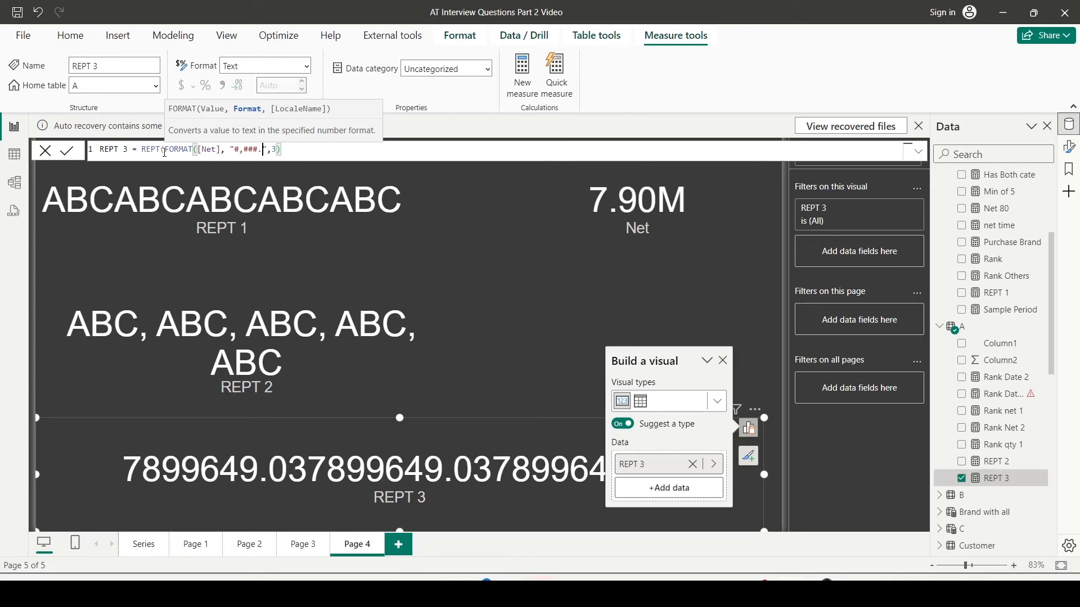
pyautogui.write('0')
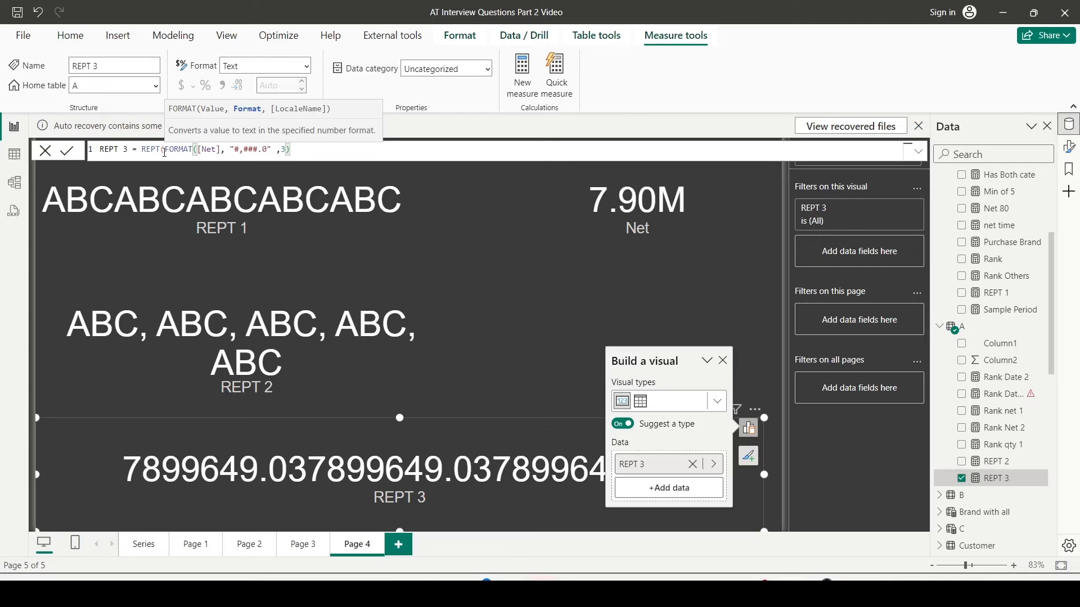
pyautogui.write('&)')
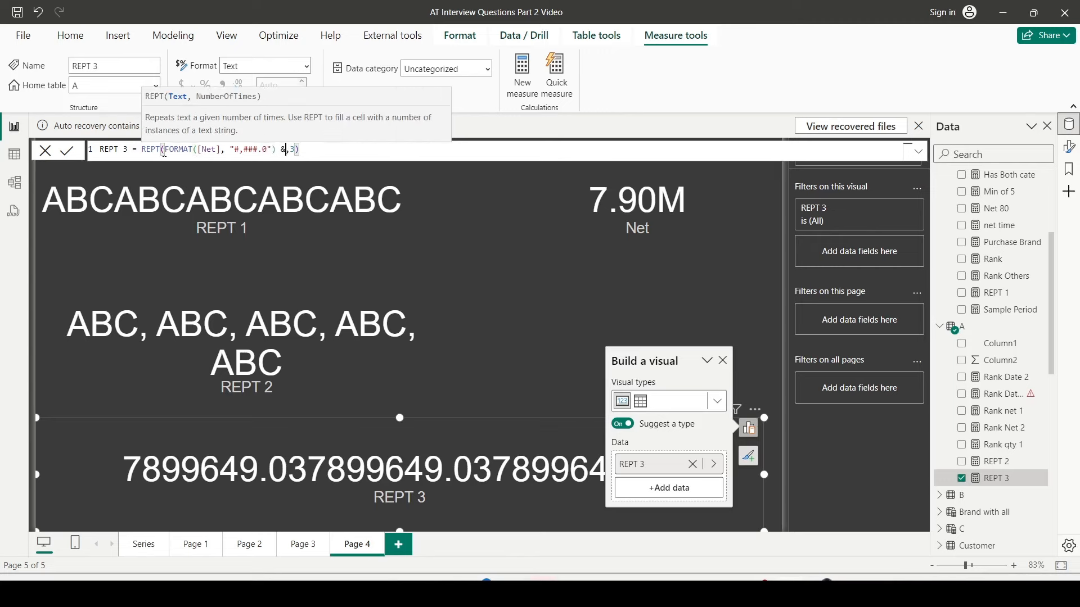
pyautogui.write('" "')
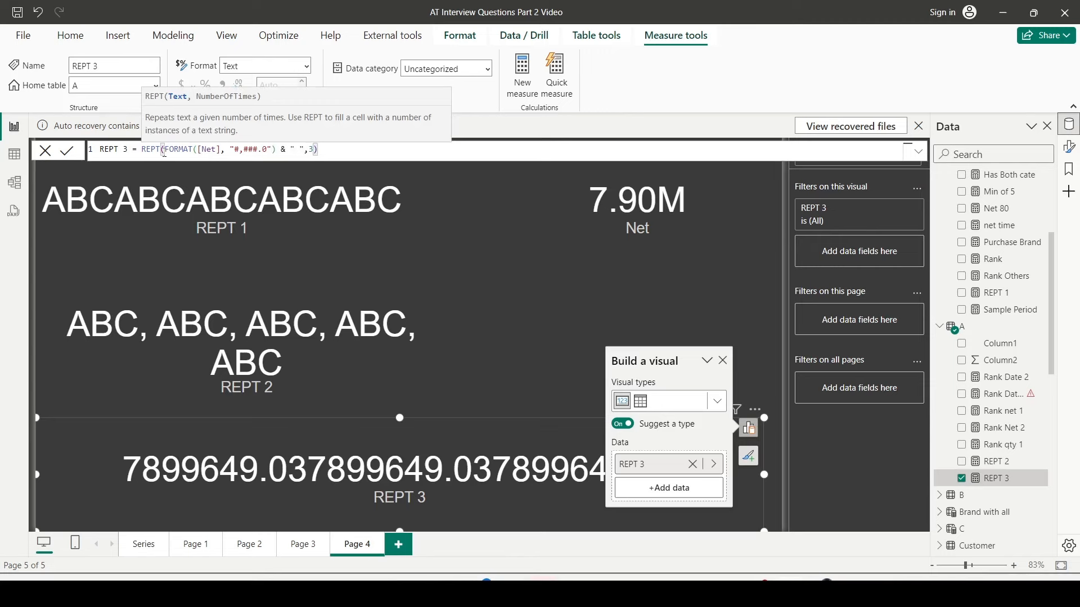
# Commit the formatted REPT 3 formula so the card shows 7,899,649.0 three times
pyautogui.click(318, 150)
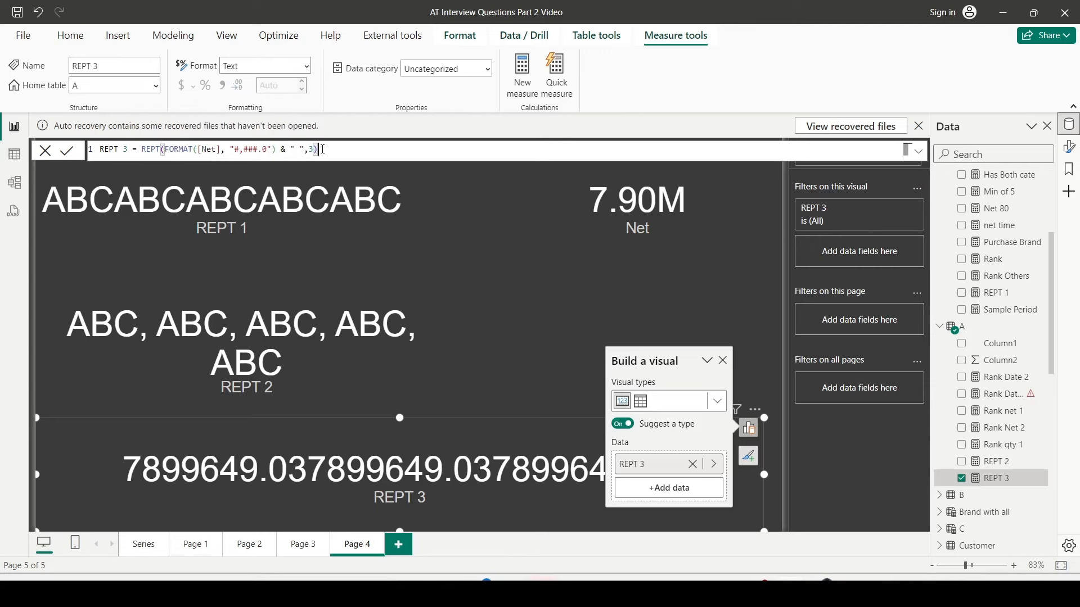
pyautogui.click(68, 150)
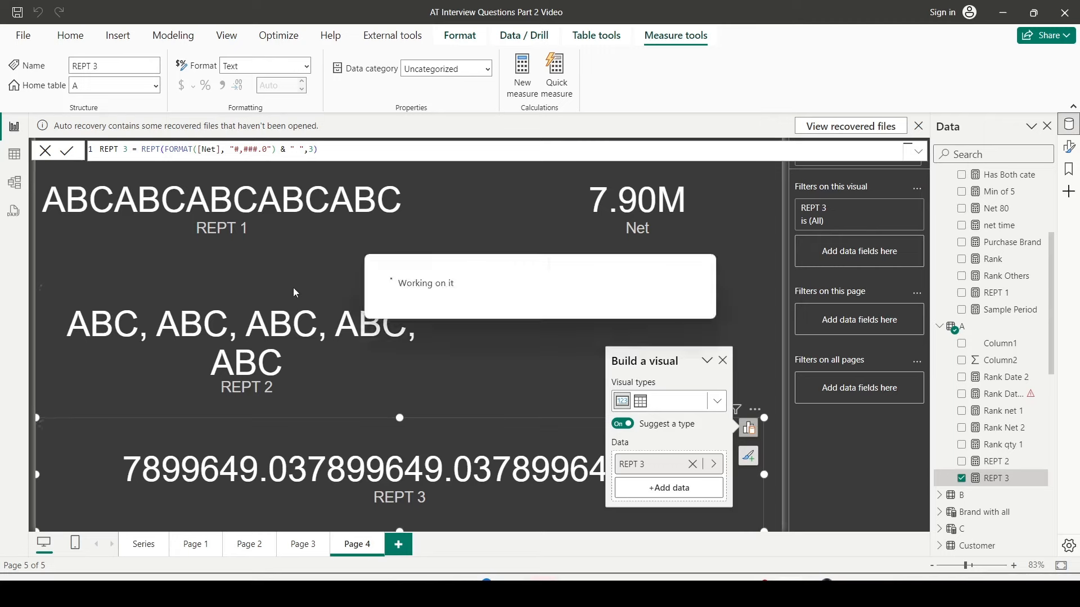
pyautogui.click(67, 150)
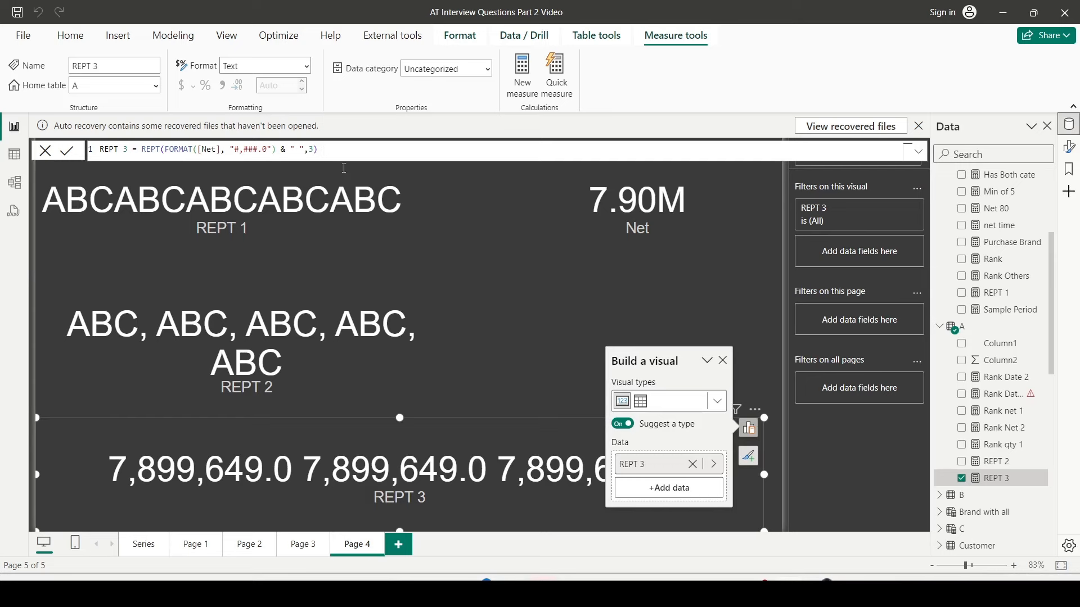
pyautogui.moveTo(307, 474)
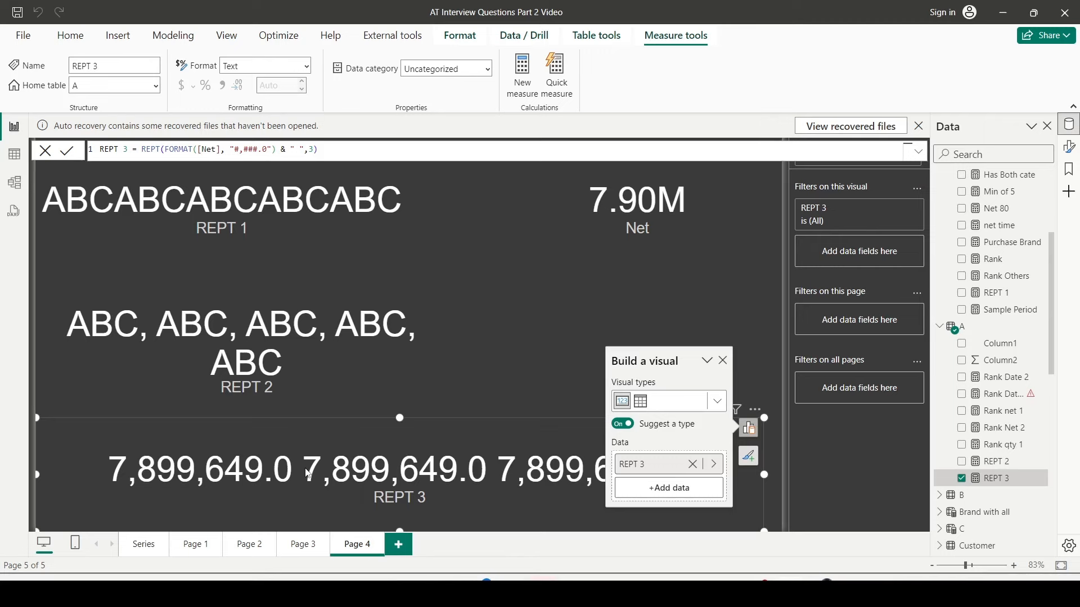
pyautogui.click(200, 375)
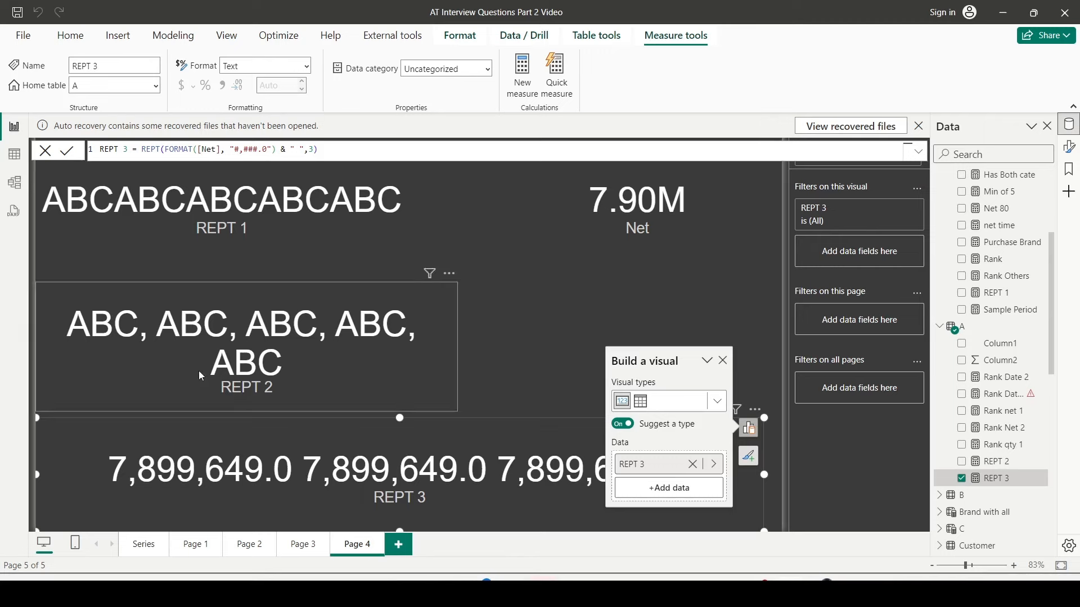